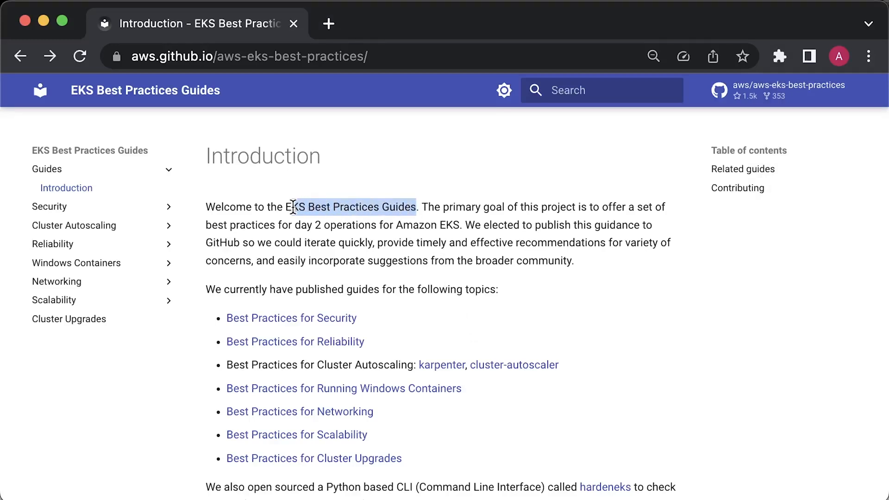
Review the reliability and security rule tables, including the non-private cluster endpoint finding.
click(451, 241)
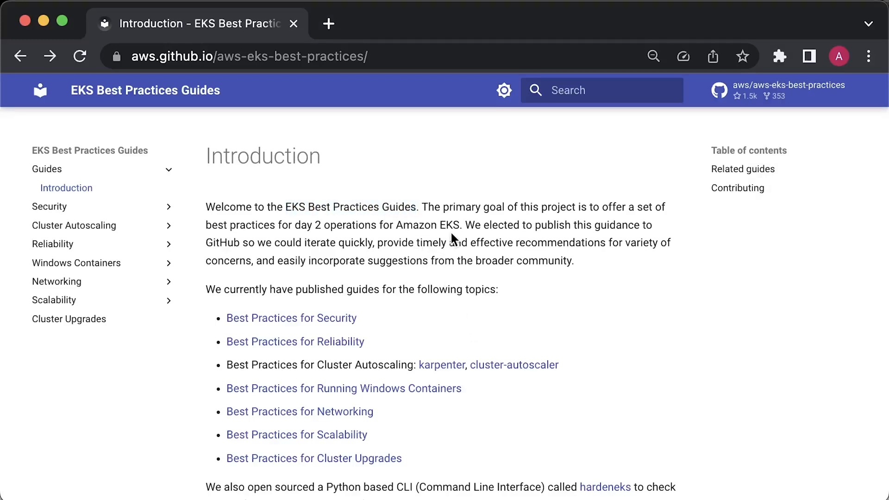
double_click(427, 225)
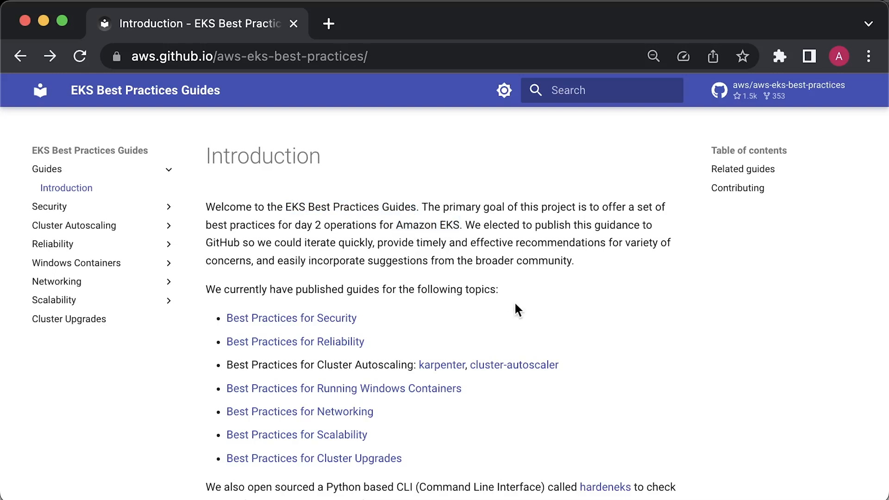
click(167, 205)
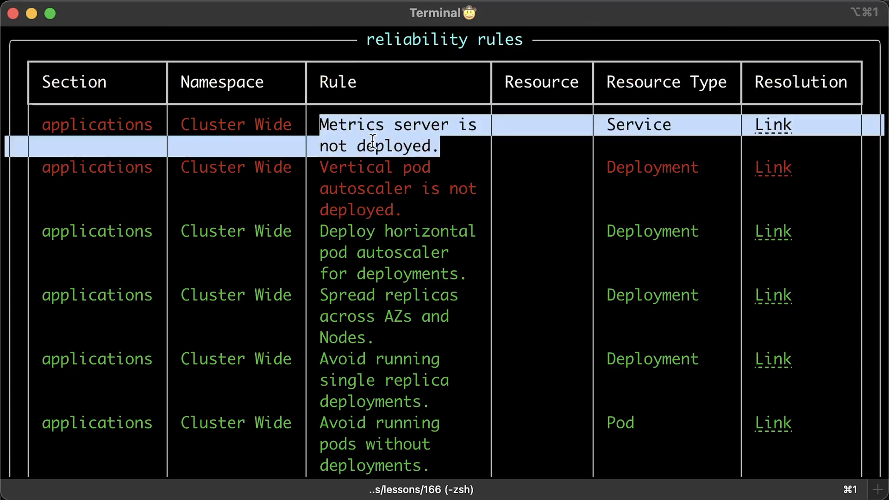
scroll(down, 3)
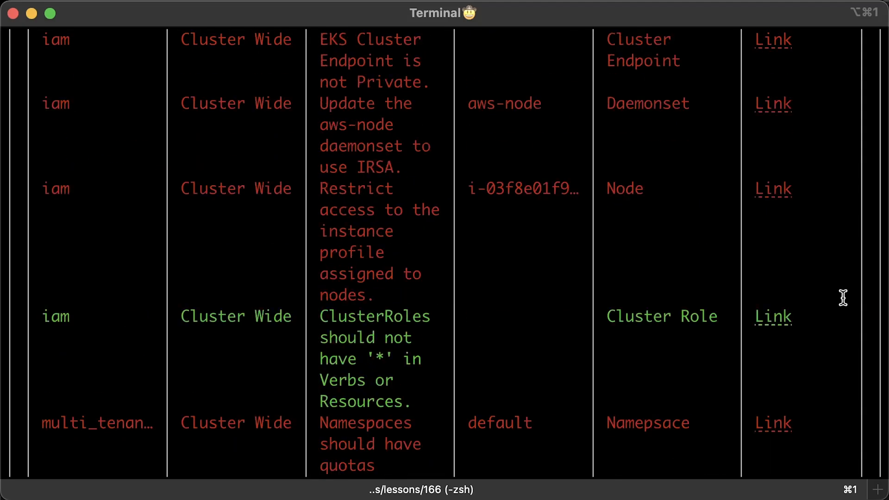
scroll(up, 3)
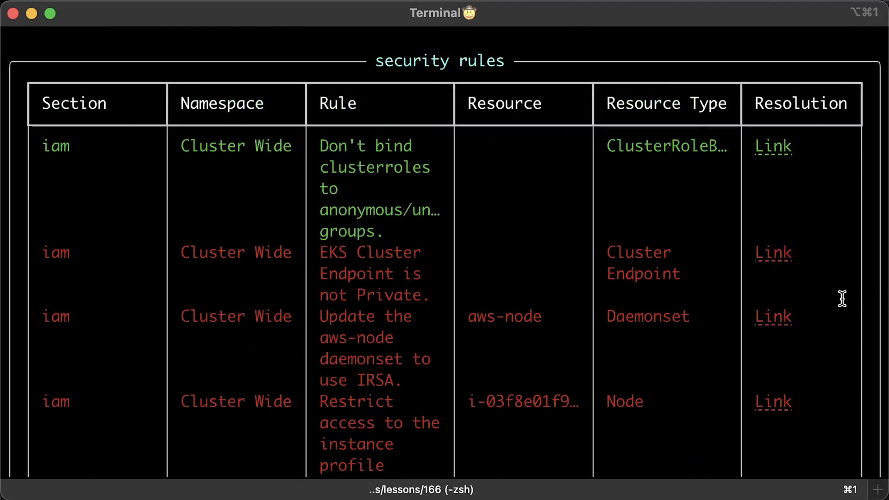
scroll(down, 3)
text(open)
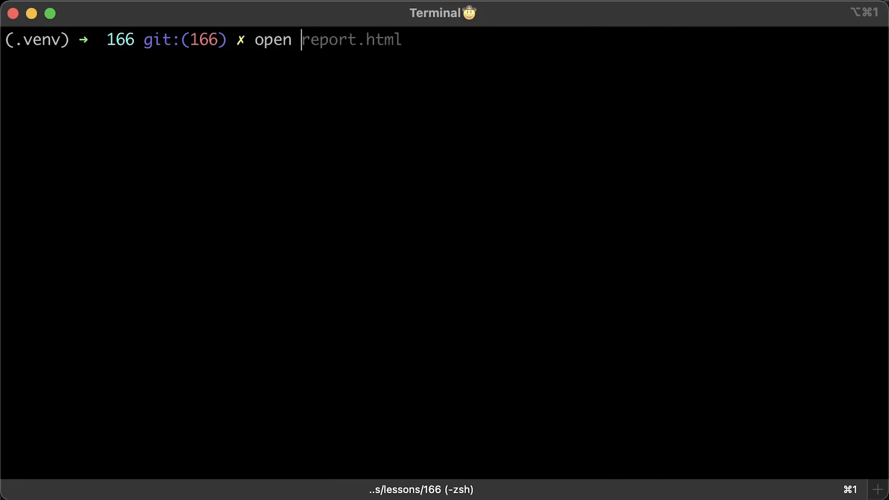
View report.html in Chrome, reading findings down to the unencrypted my-gp3 storage class rule.
key(Return)
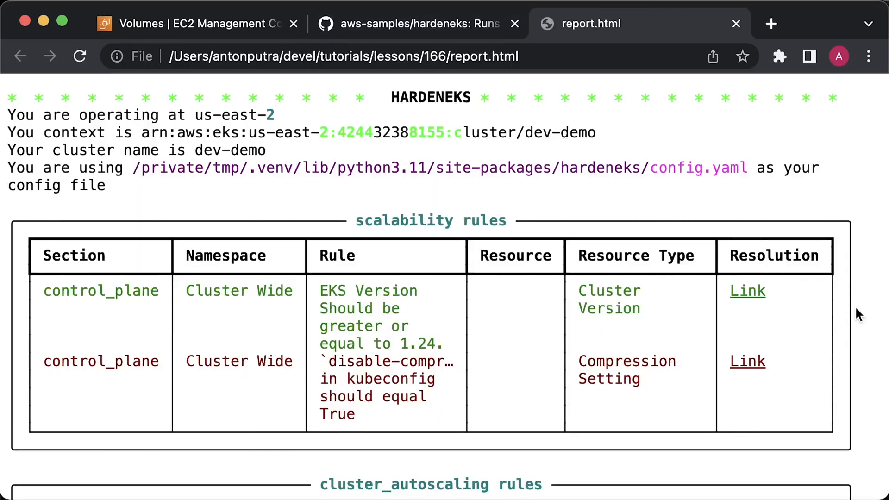
scroll(down, 3)
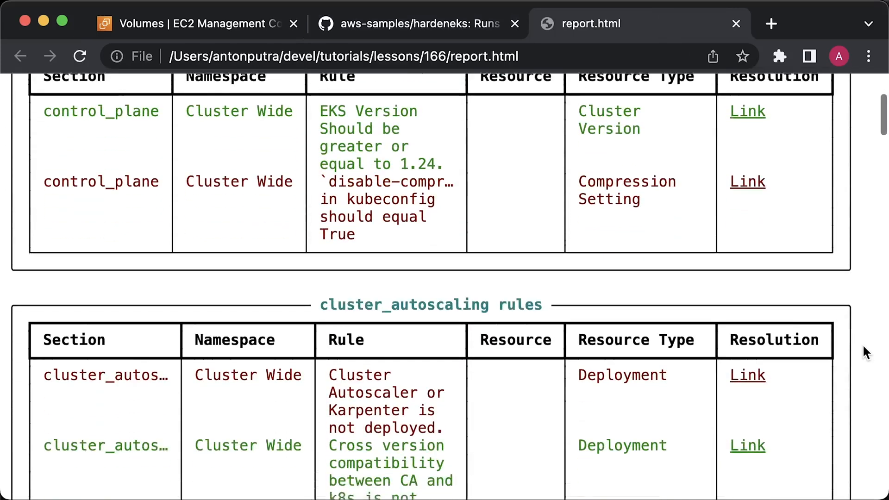
scroll(down, 3)
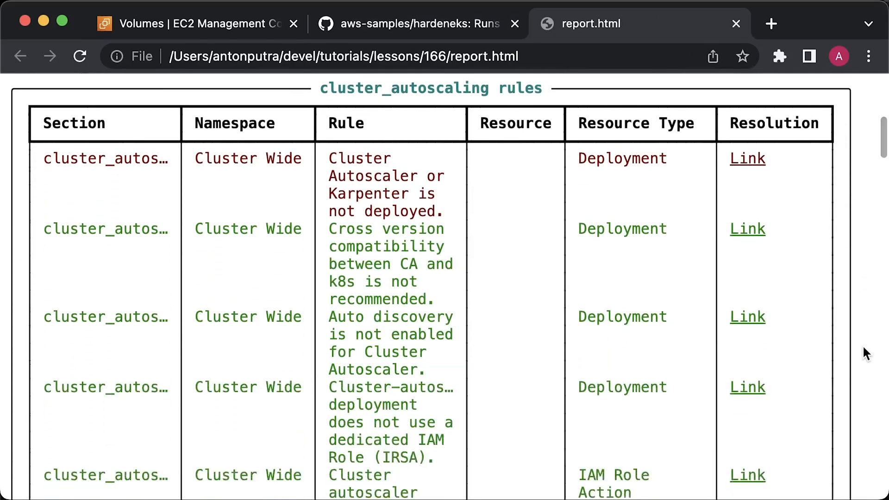
scroll(down, 3)
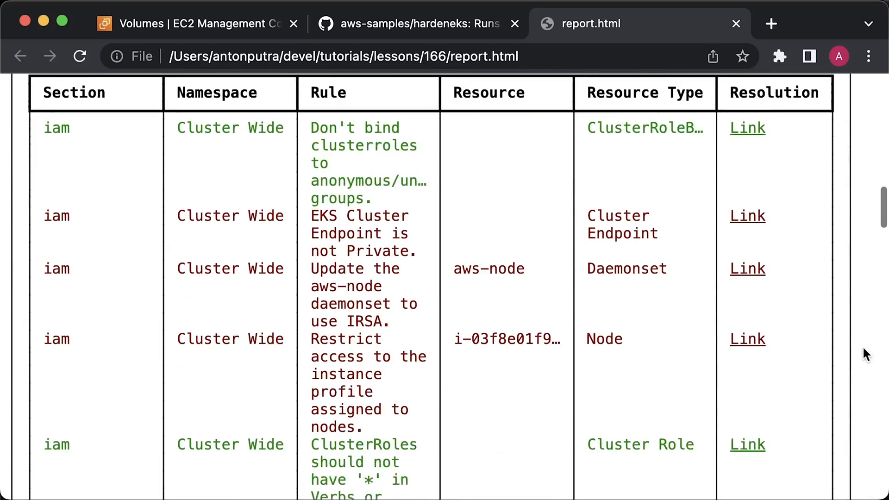
scroll(down, 3)
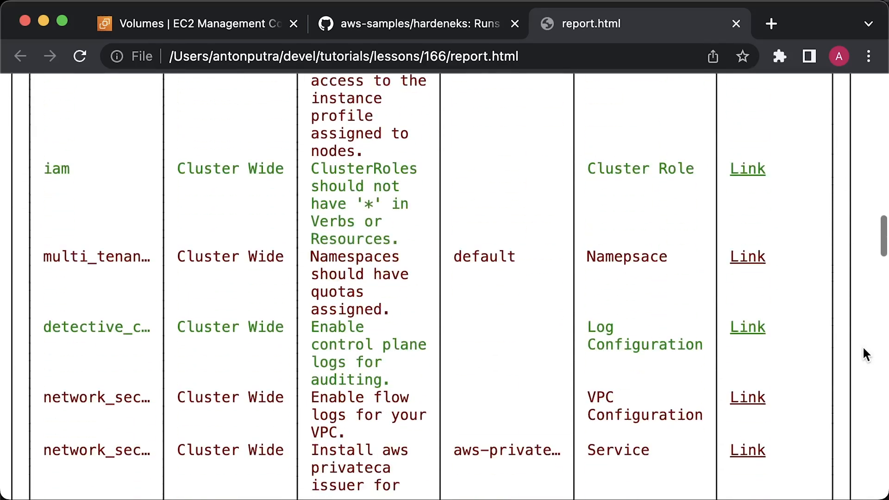
scroll(down, 3)
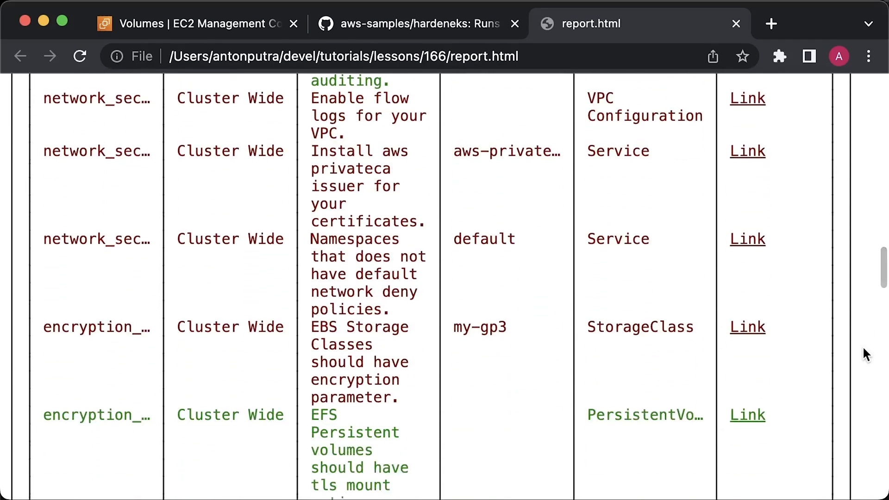
mouse_move(826, 349)
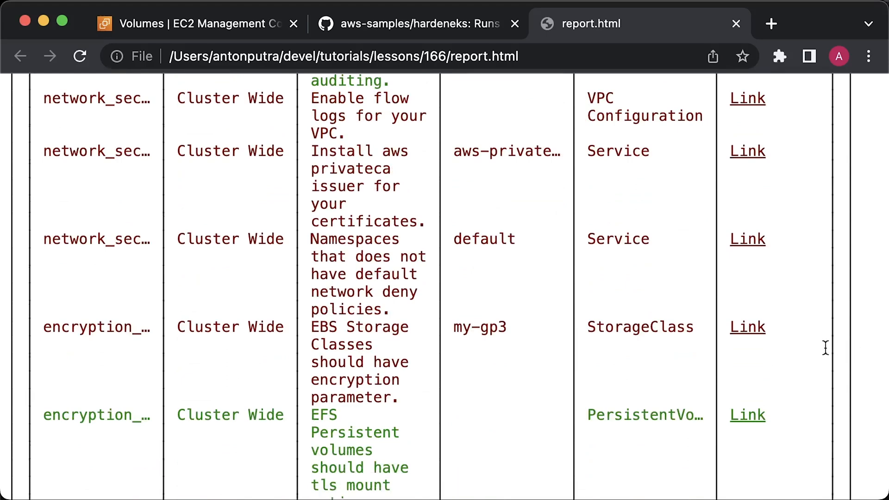
Read the hardeneks README Quick Start and begin entering its install command.
click(419, 24)
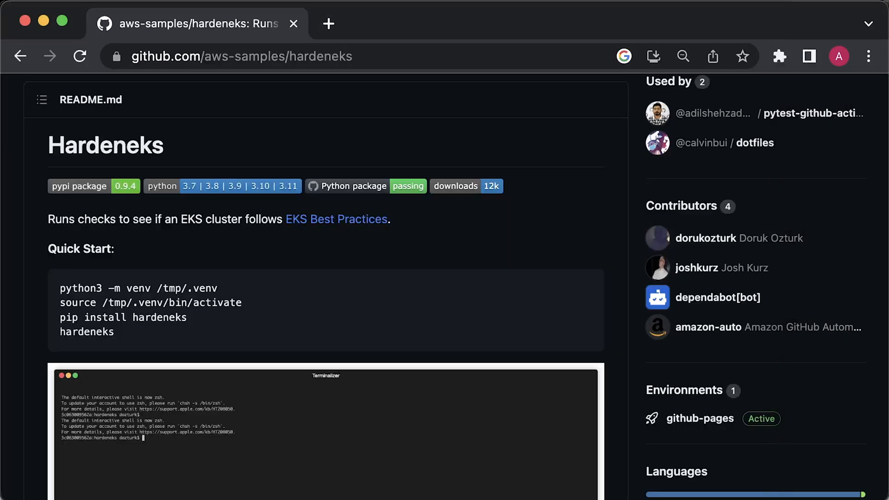
double_click(105, 145)
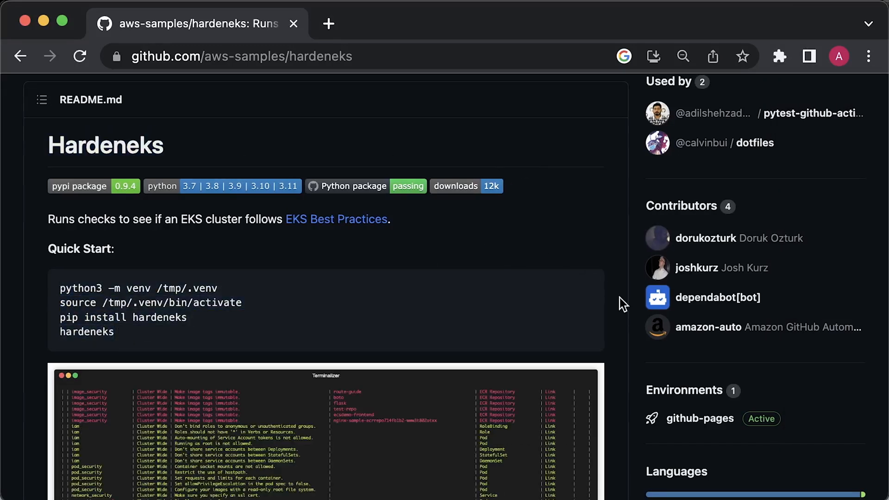
scroll(down, 3)
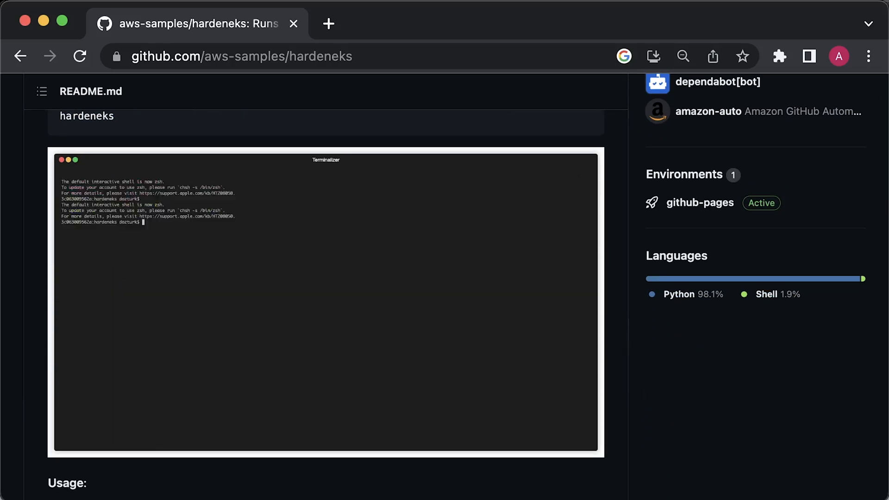
text(hardeneks)
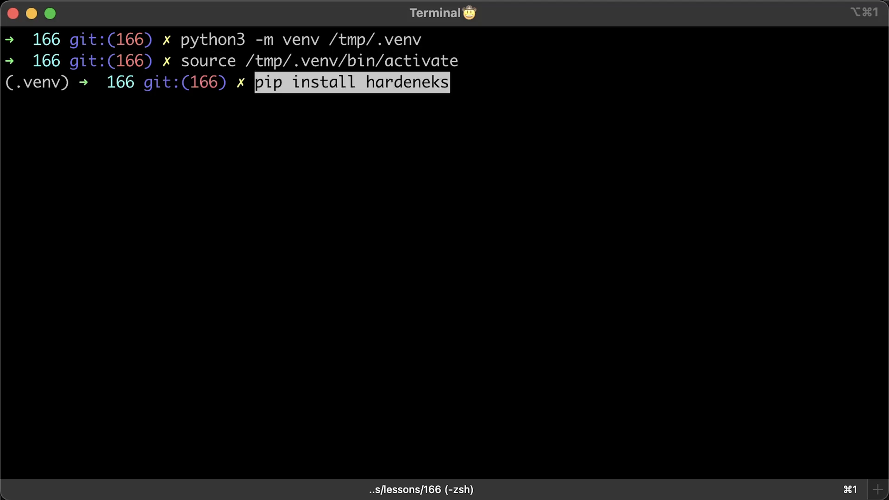
Run pip install hardeneks in /tmp/.venv and watch the cached dependencies install.
key(Return)
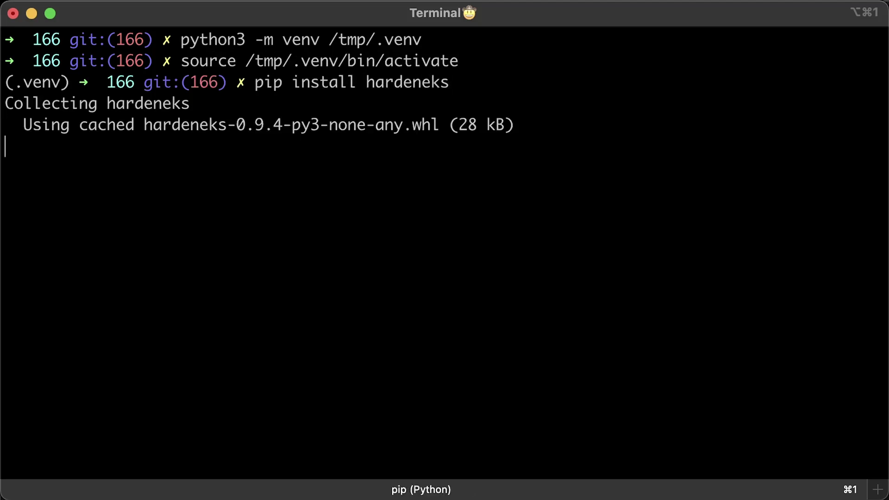
scroll(down, 3)
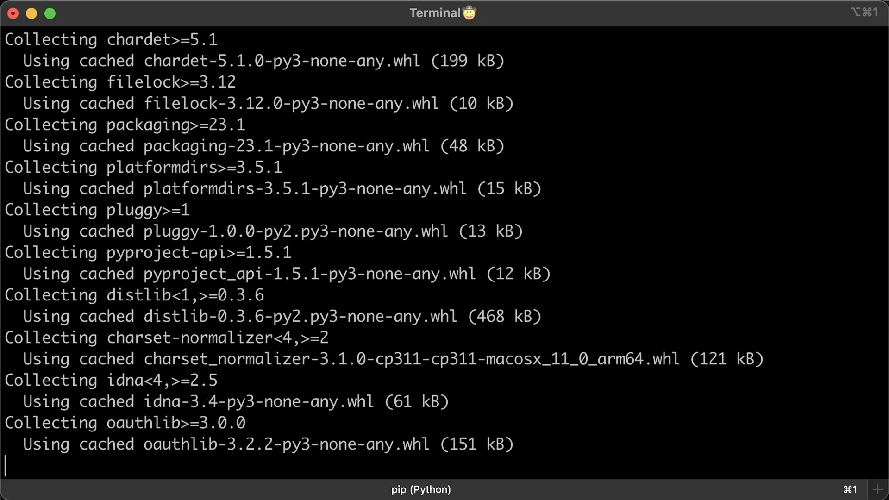
scroll(down, 3)
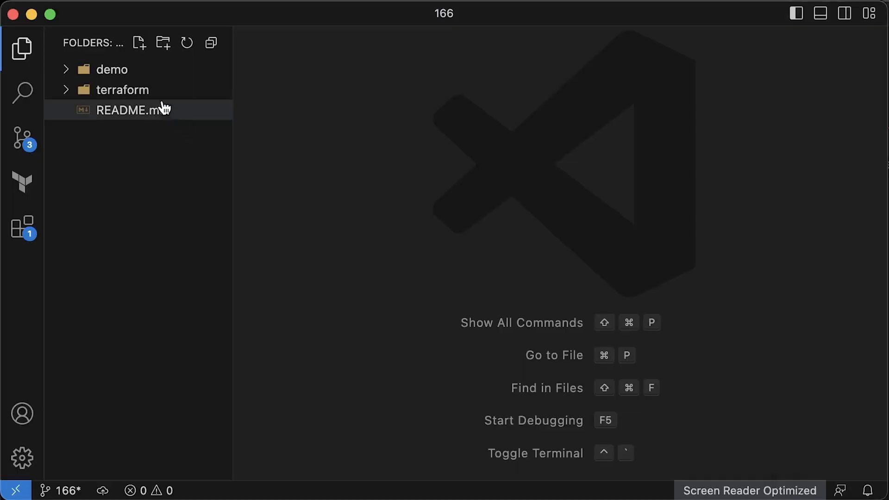
Review 0-provider.tf and the 1-vpc.tf VPC module with its subnets and NAT settings.
click(123, 89)
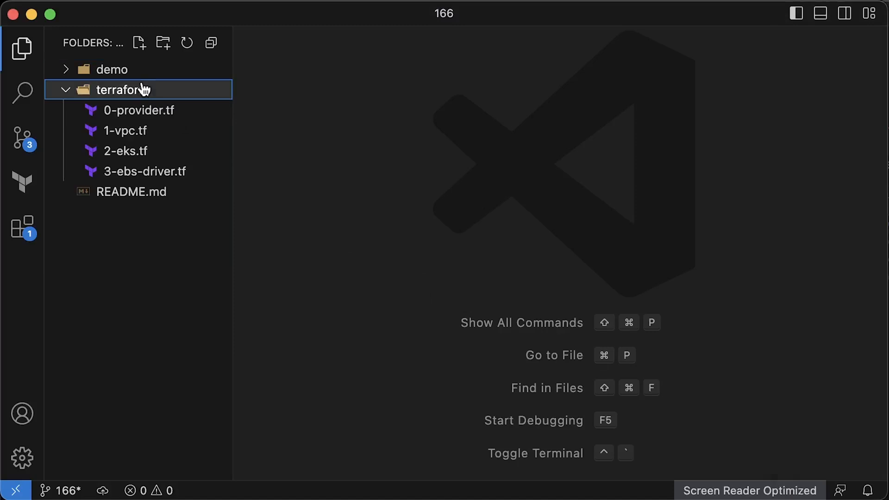
click(138, 111)
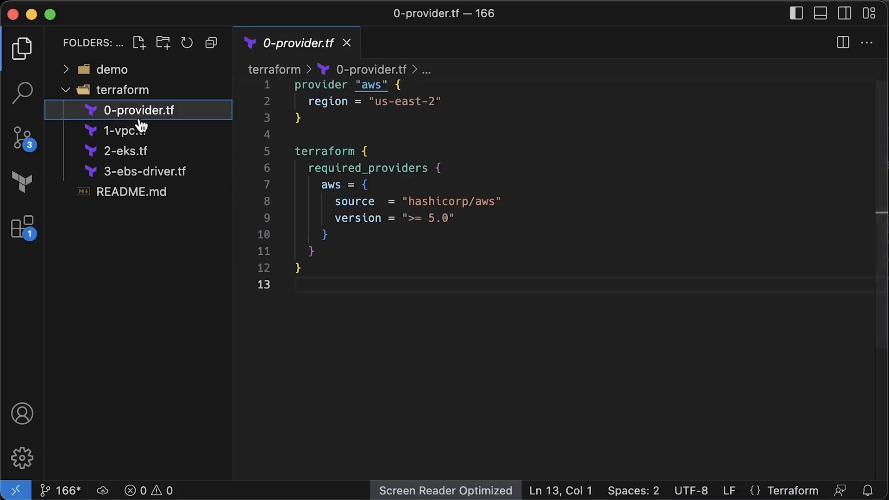
mouse_move(125, 131)
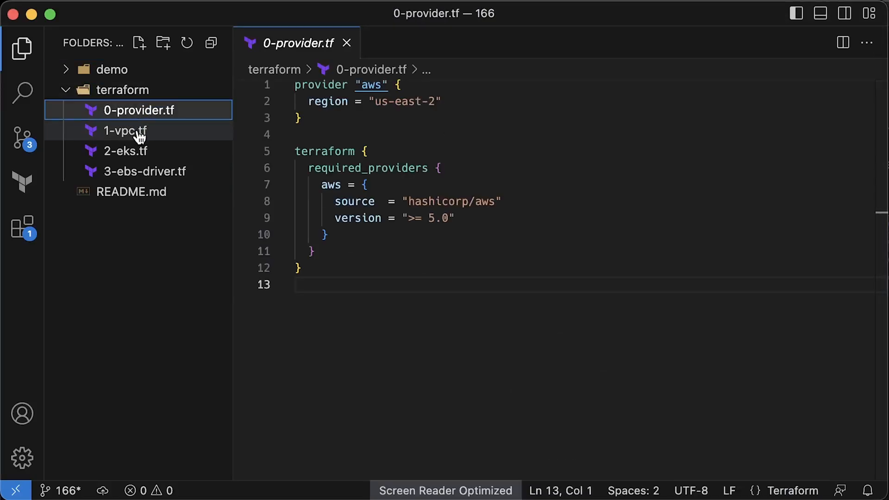
click(125, 131)
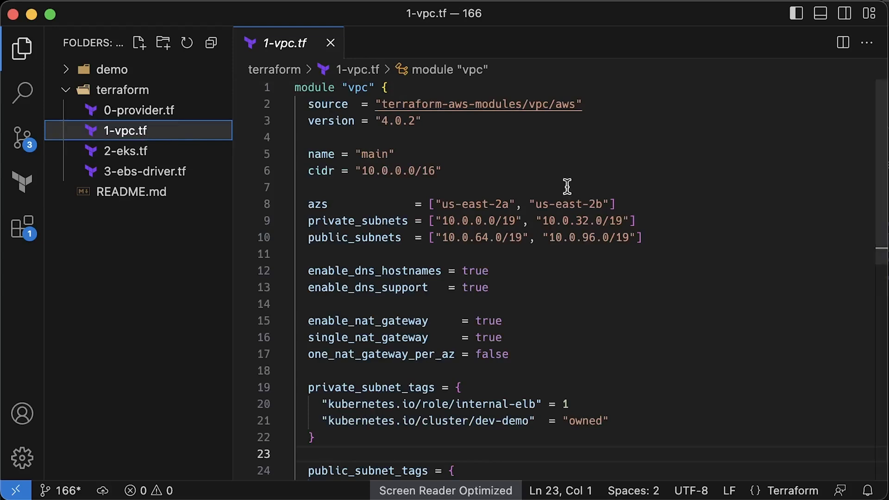
scroll(down, 3)
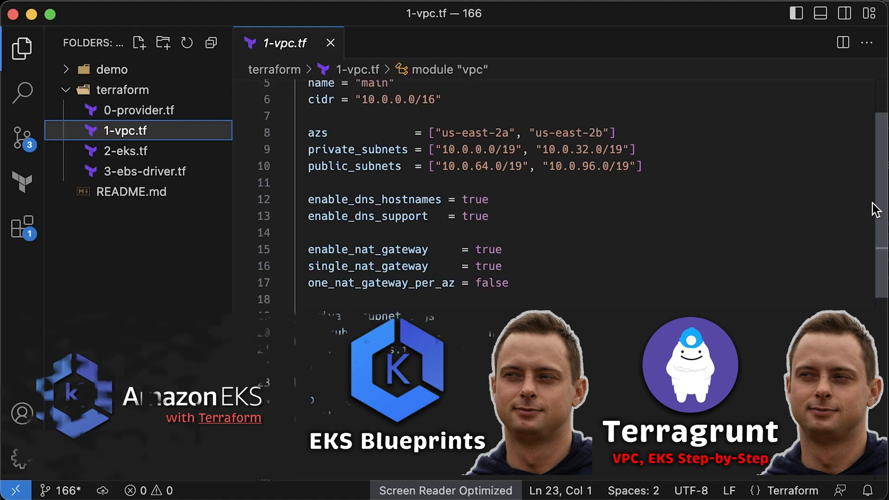
scroll(up, 3)
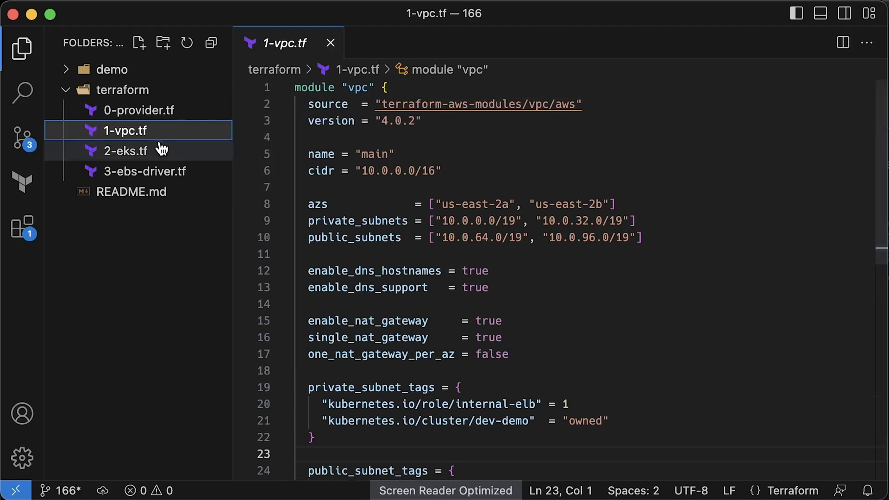
Review the EKS module in 2-eks.tf and the EBS CSI driver IAM setup in 3-ebs-driver.tf.
click(126, 151)
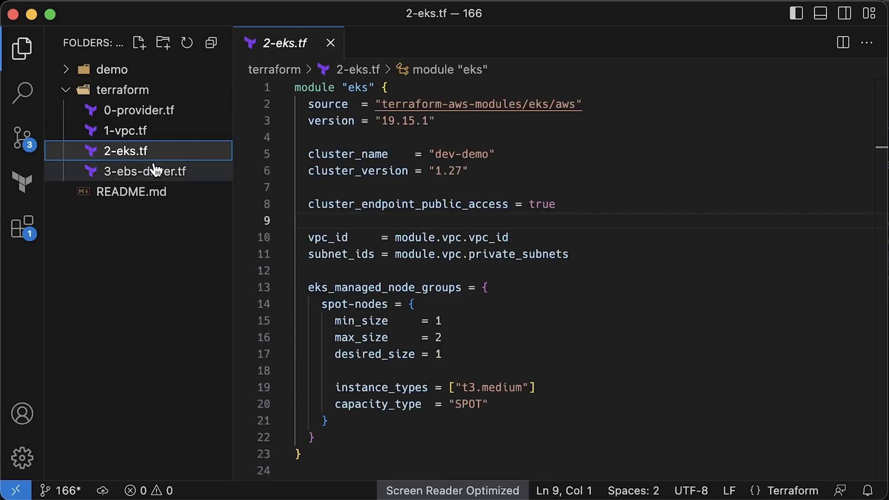
mouse_move(156, 172)
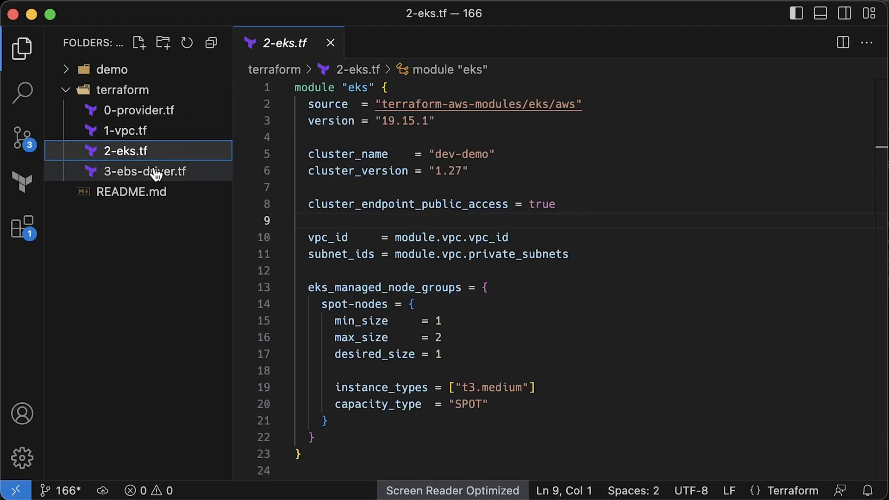
click(144, 171)
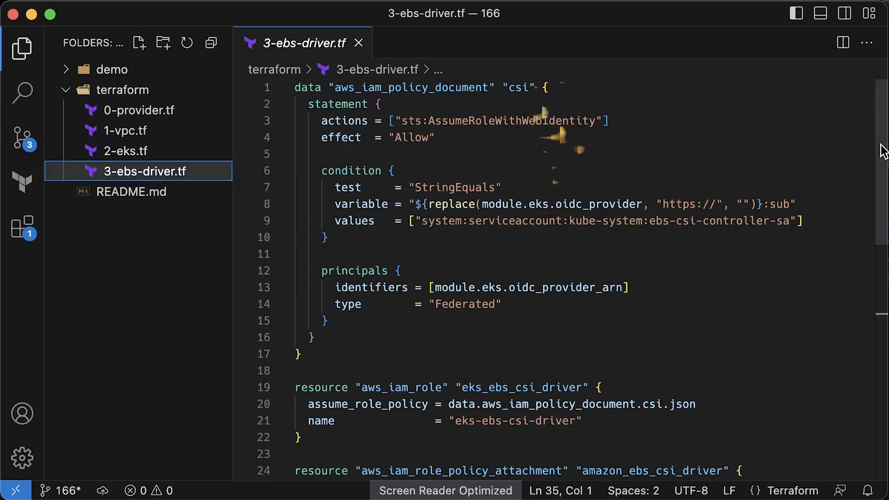
scroll(down, 3)
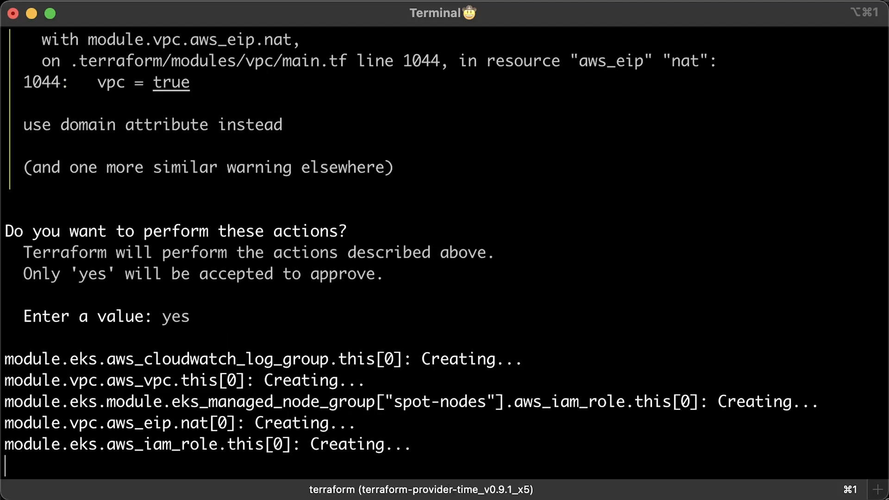
Run aws eks update-kubeconfig for cluster dev-demo in us-east-2.
scroll(down, 3)
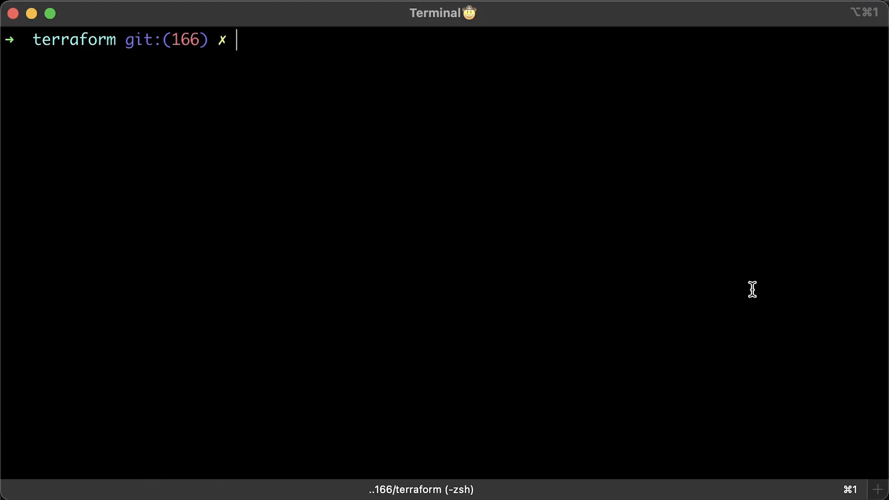
text(aws eks update-kubeconfig --name dev-demo --region us-east-2)
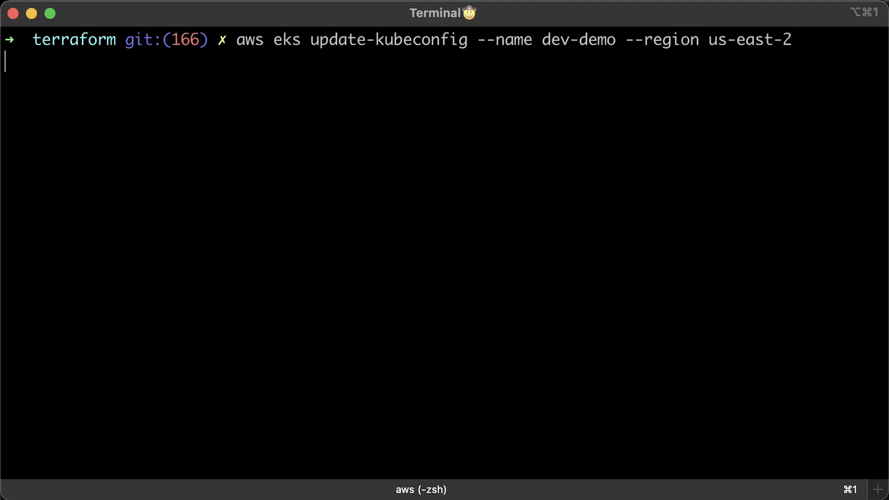
key(Return)
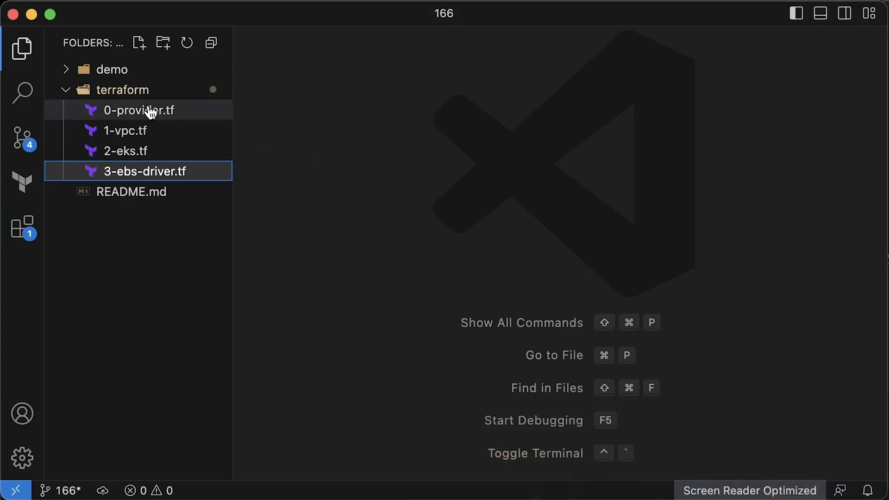
Inspect demo/storage-class.yaml and apply it to the cluster with kubectl.
click(112, 70)
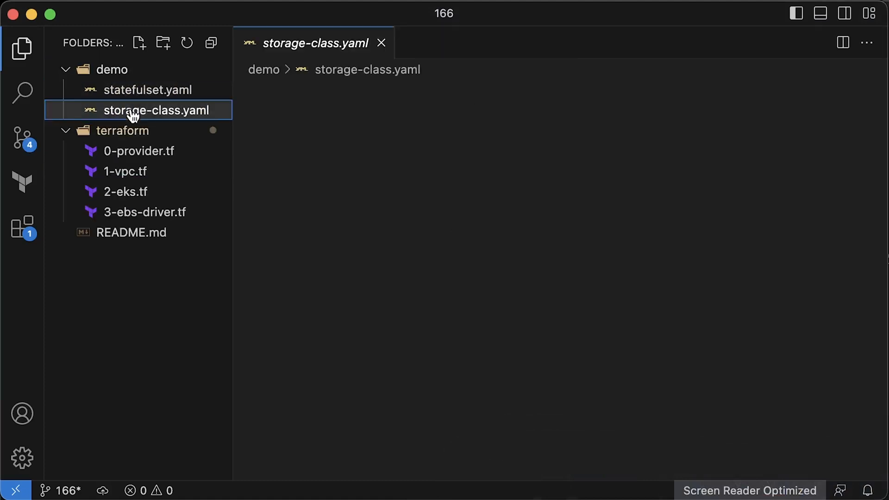
click(157, 111)
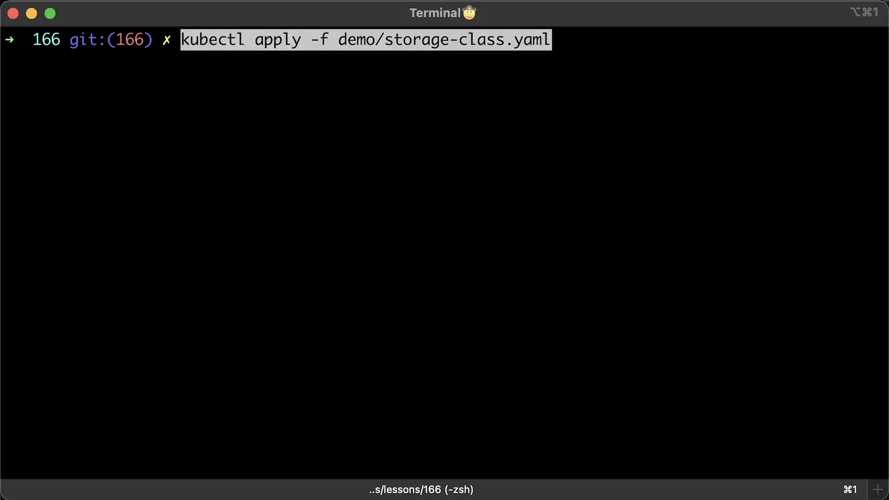
key(Return)
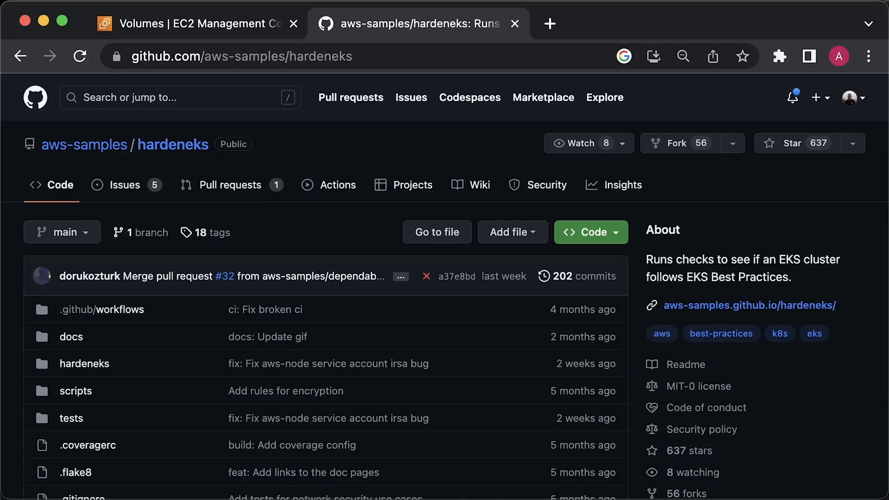
scroll(down, 3)
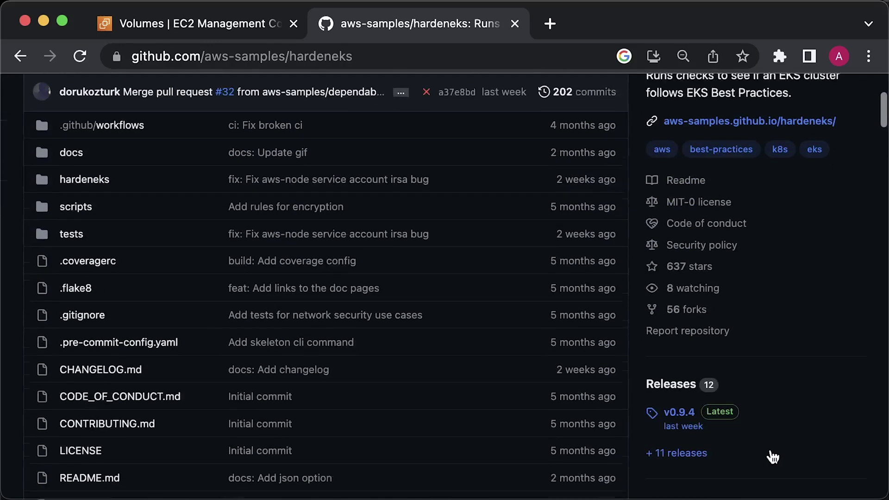
scroll(down, 3)
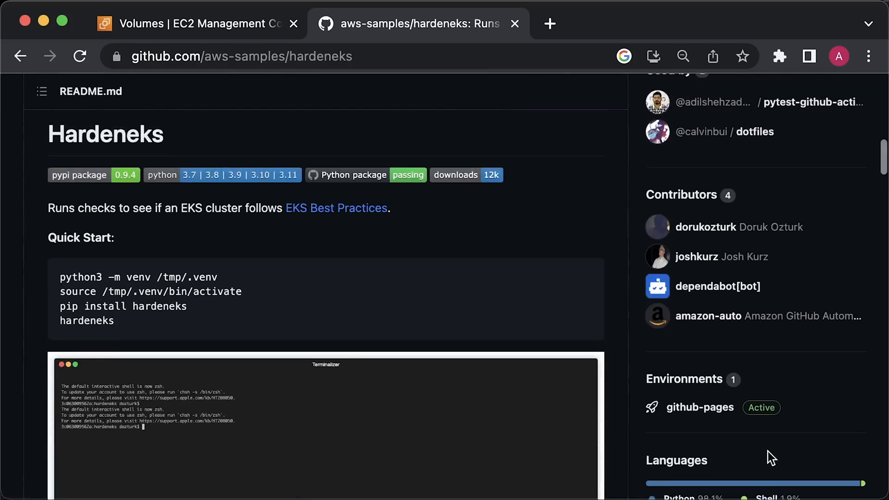
scroll(down, 3)
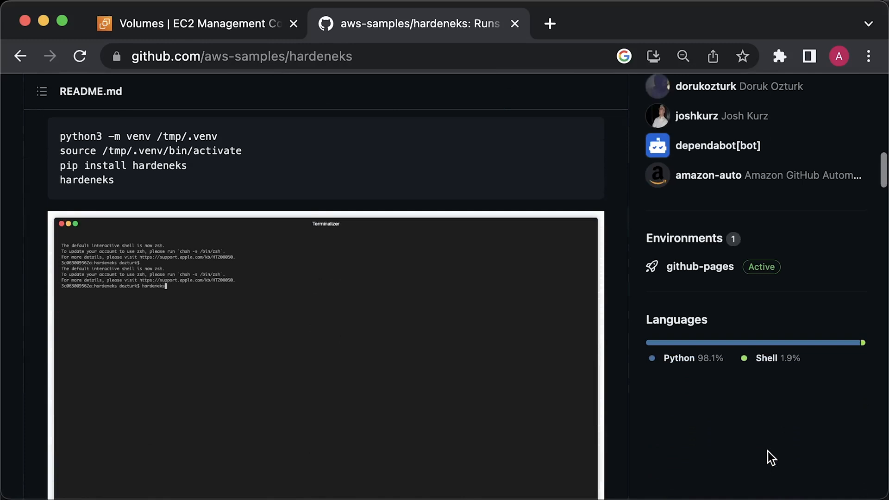
scroll(down, 3)
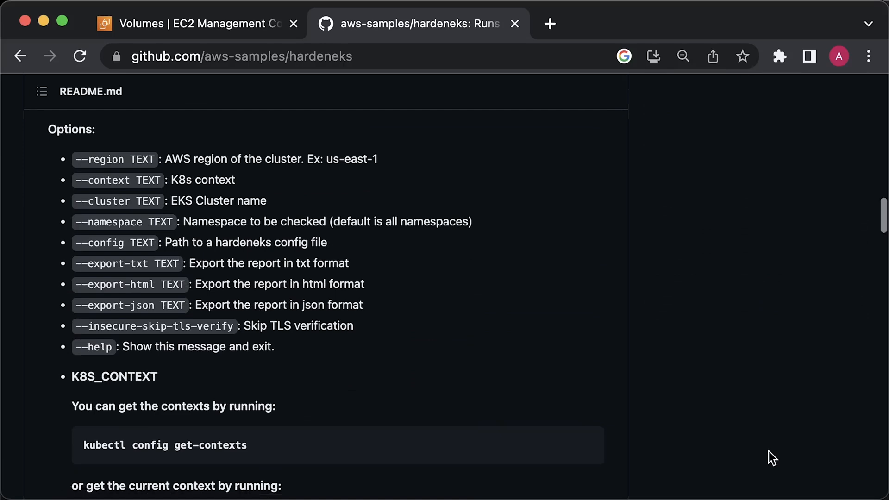
scroll(down, 3)
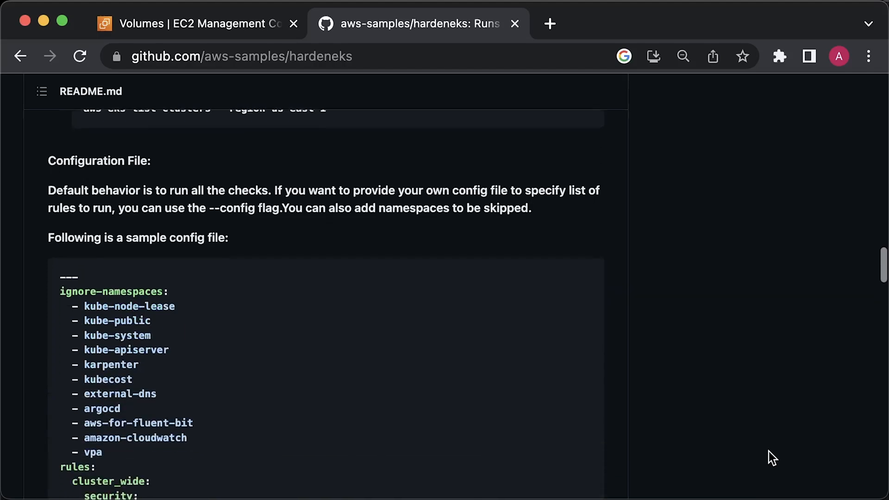
scroll(down, 3)
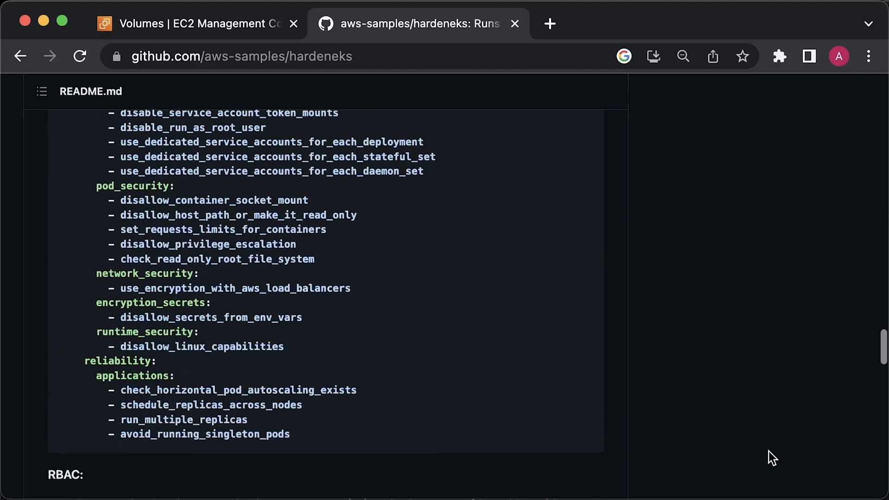
scroll(down, 3)
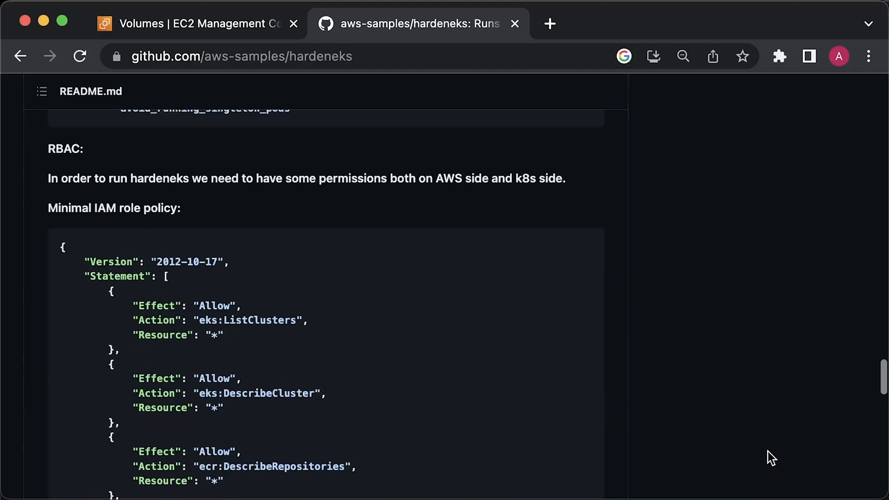
scroll(down, 3)
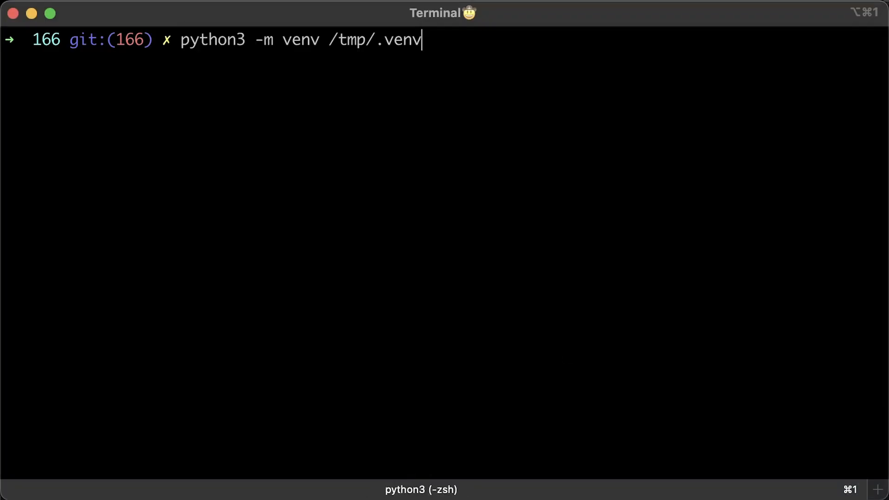
Create and activate /tmp/.venv, then pip install hardeneks 0.9.4 with its dependencies.
key(Return)
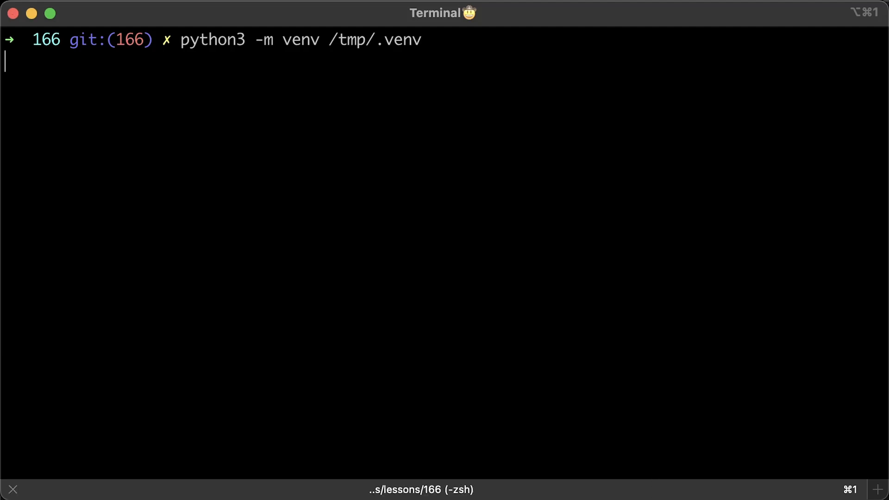
key(Return)
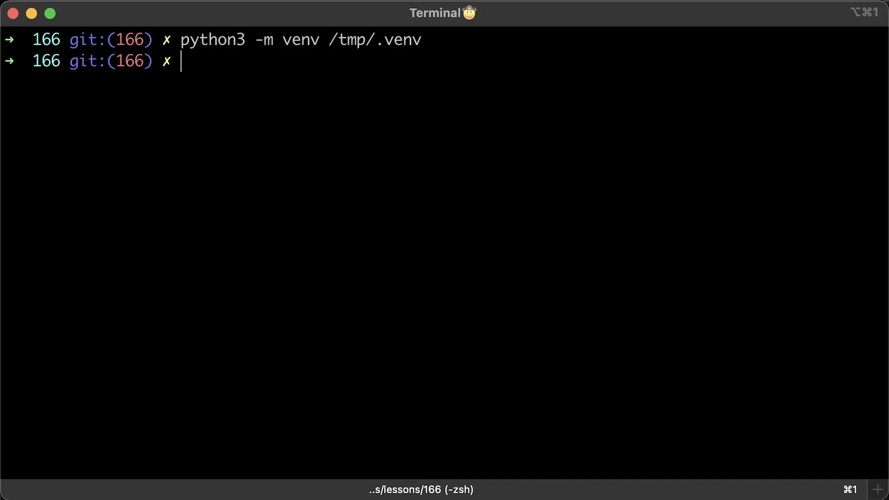
text(source /tmp/.venv/bin/activate)
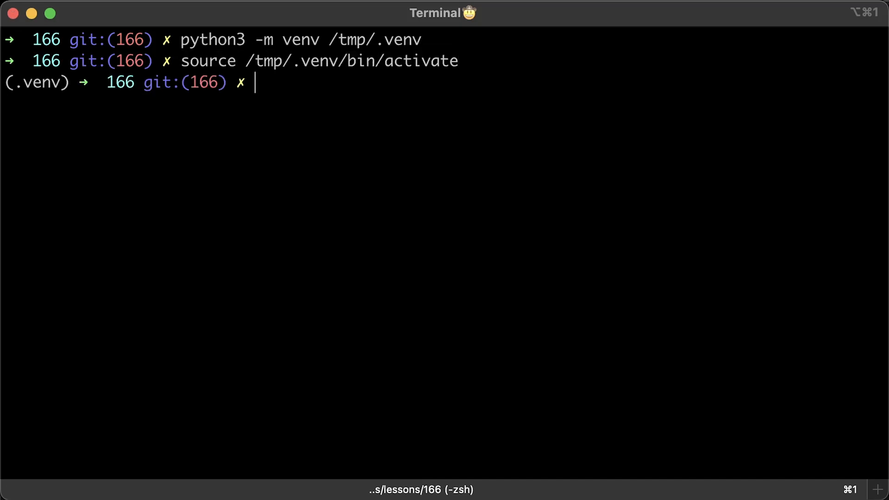
text(pip install hardeneks)
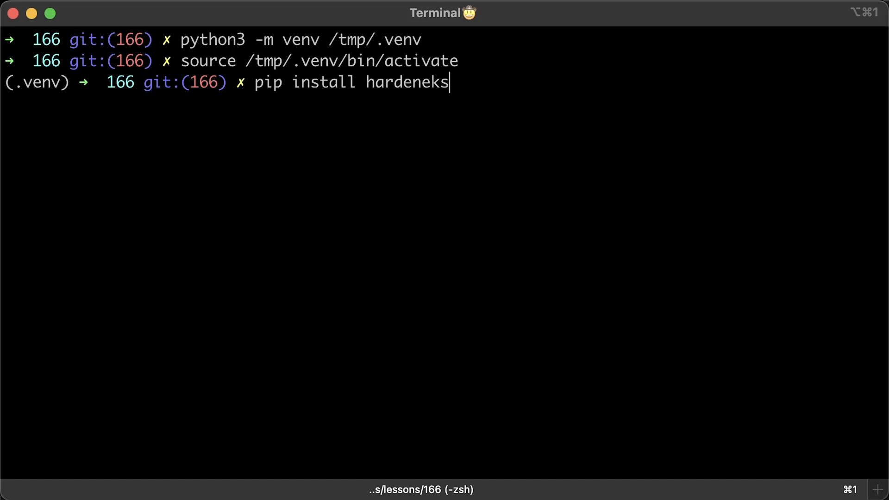
key(Return)
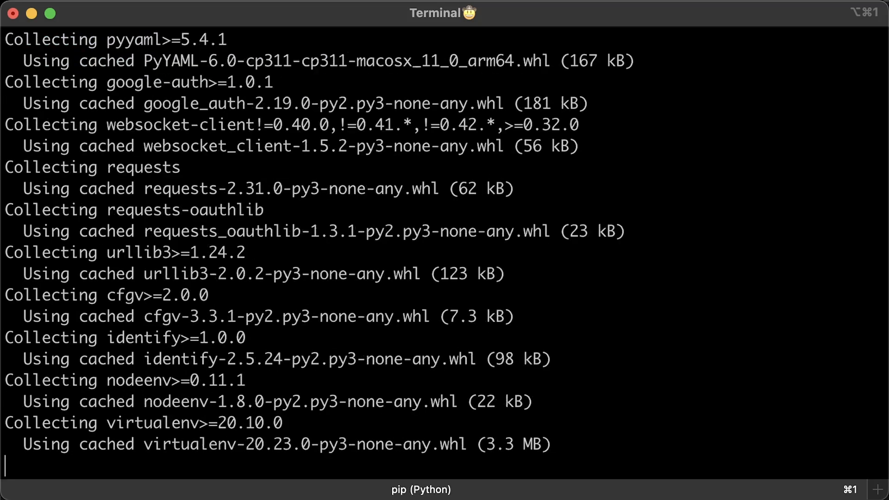
scroll(down, 3)
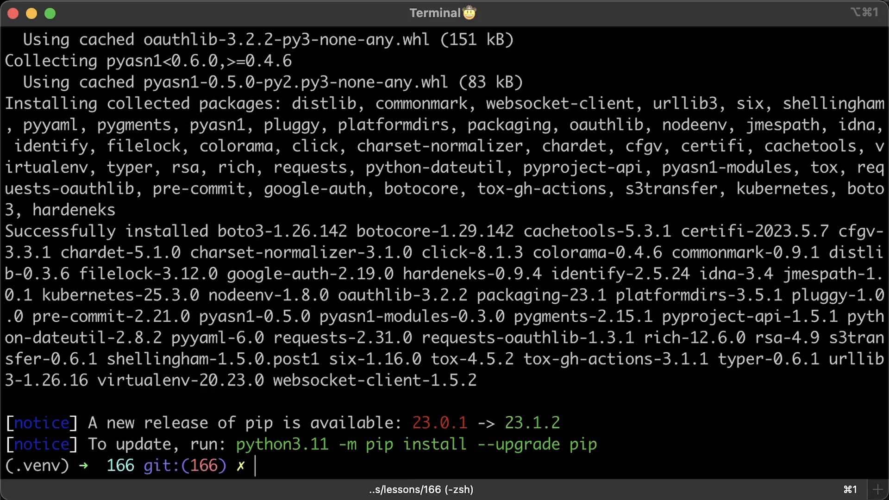
Run hardeneks --help to list region, cluster, namespace, config and export options.
text(hardeneks --help)
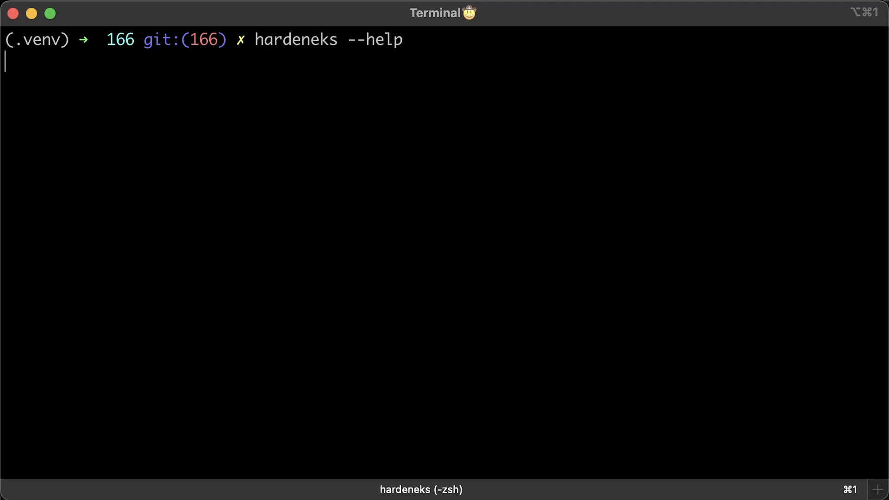
key(Return)
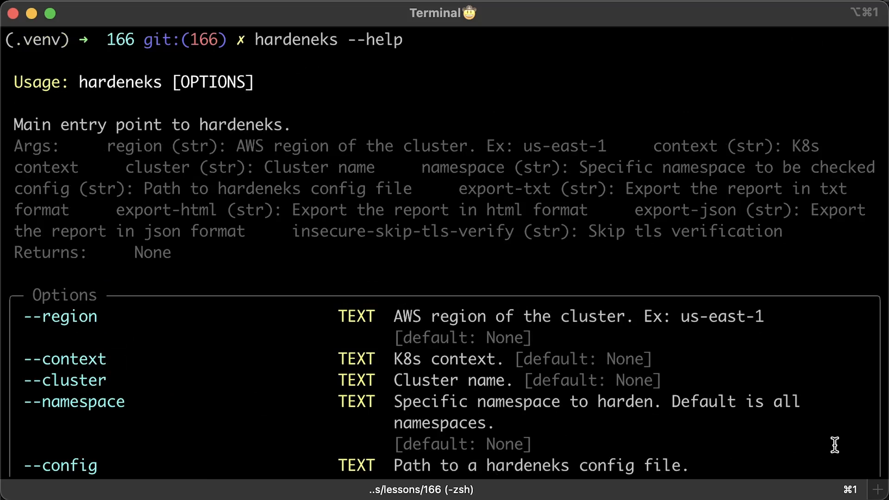
scroll(down, 3)
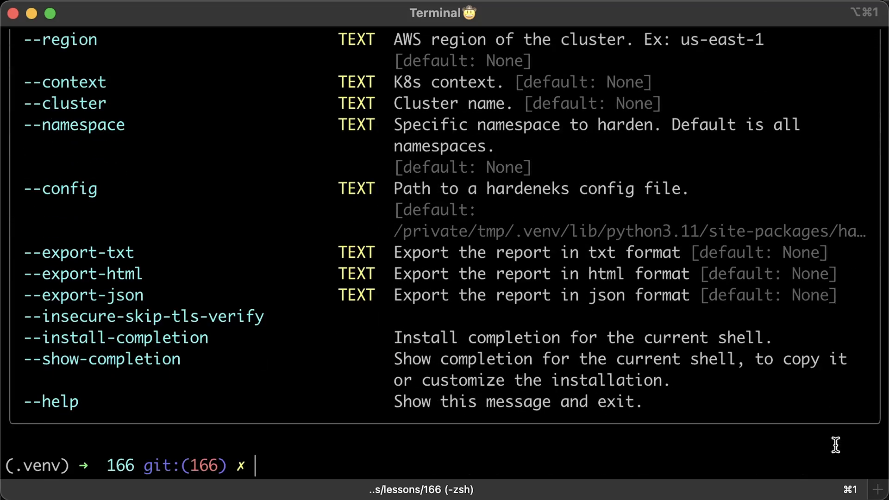
mouse_move(783, 418)
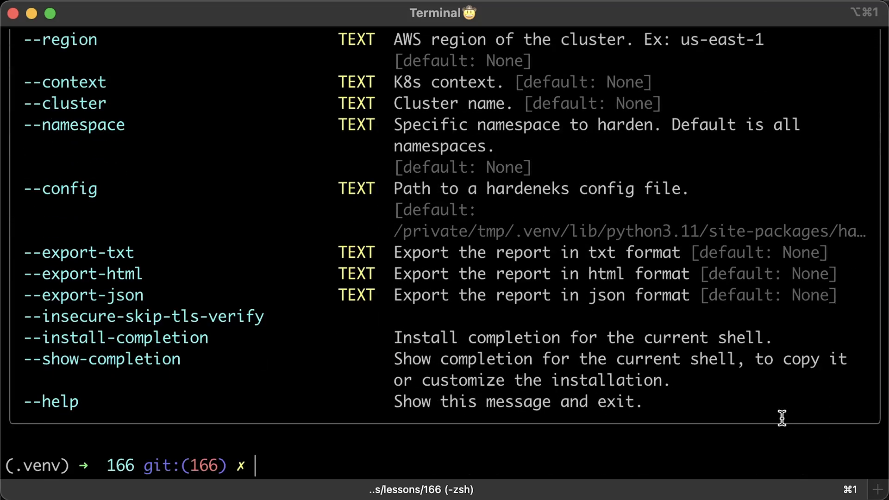
scroll(up, 3)
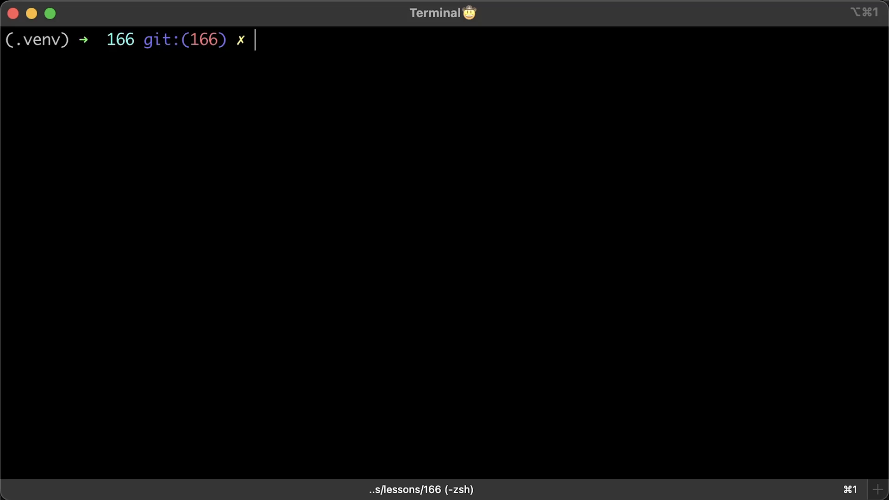
Scan the dev-demo cluster in us-east-2 with hardeneks, exporting results to report.html.
text(hardeneks --region us-east-2 --cluster dev-demo --export-html report.html)
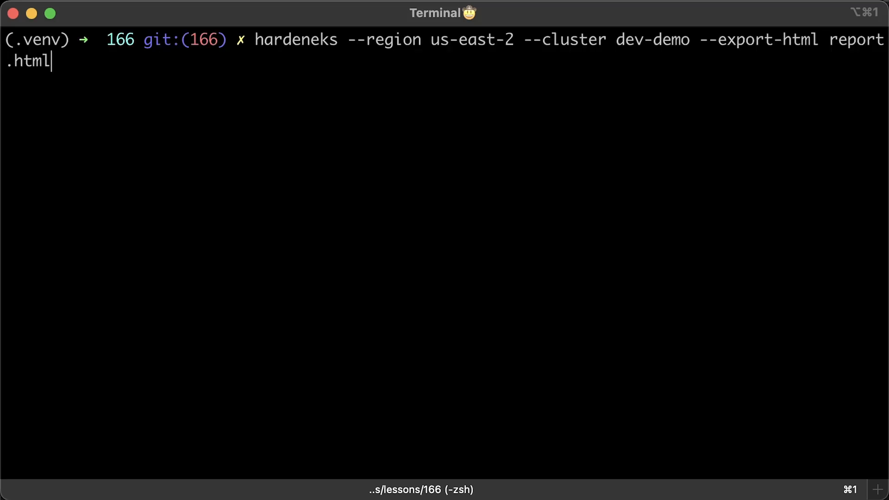
key(Return)
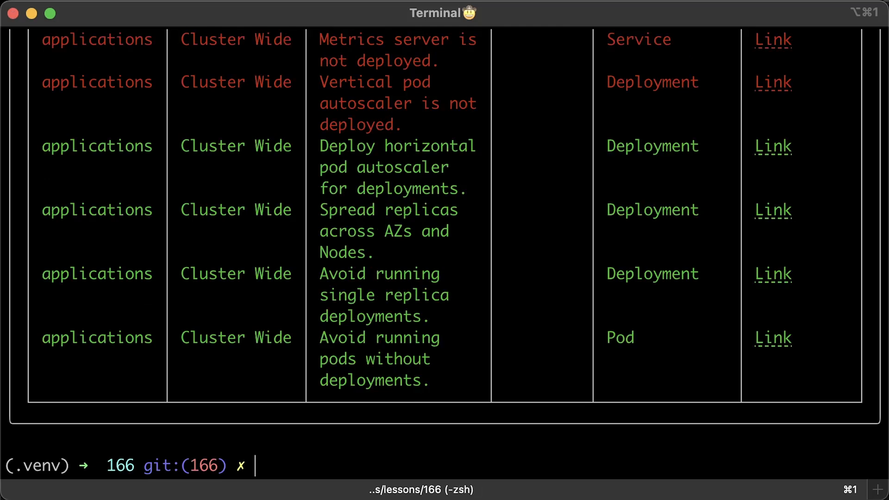
scroll(up, 3)
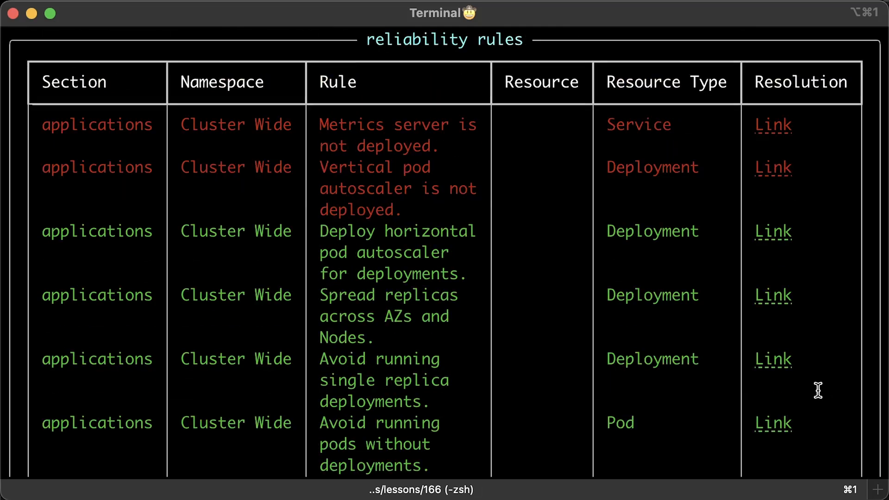
mouse_move(465, 176)
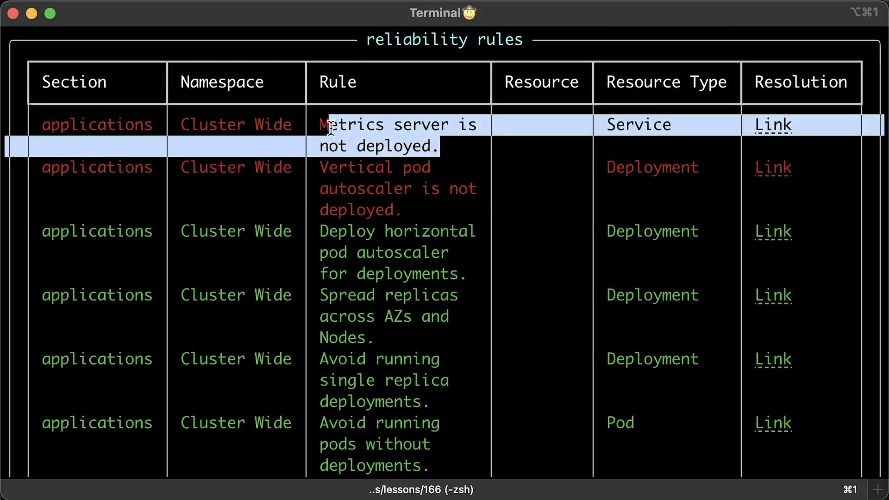
mouse_move(533, 257)
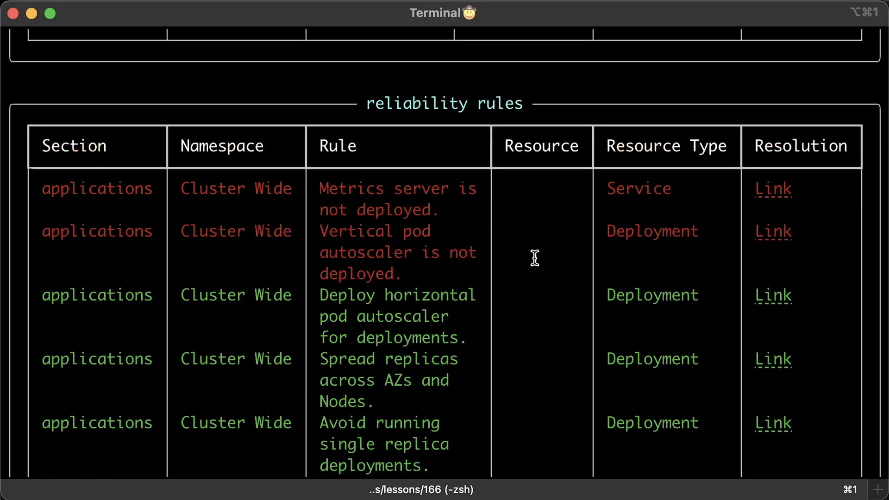
scroll(down, 3)
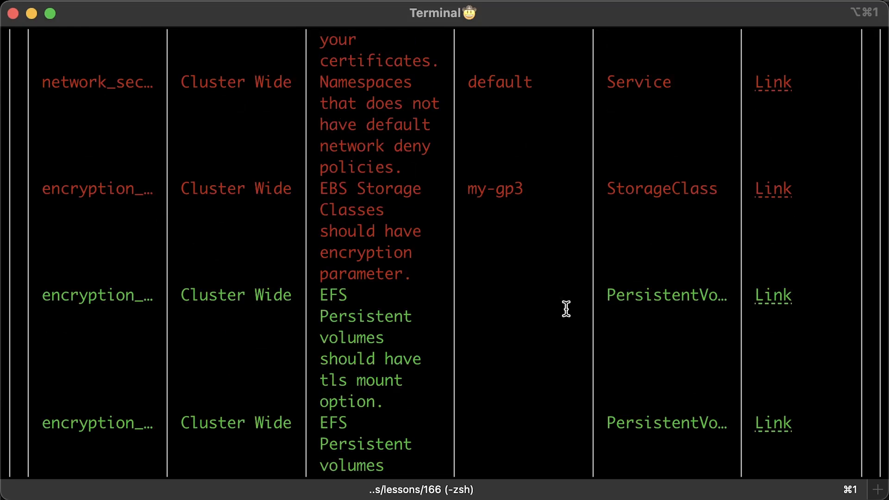
scroll(up, 3)
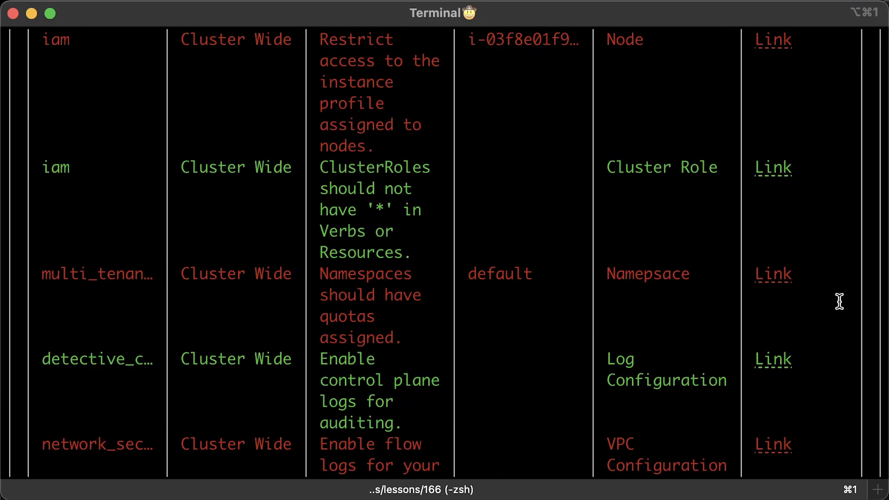
scroll(up, 3)
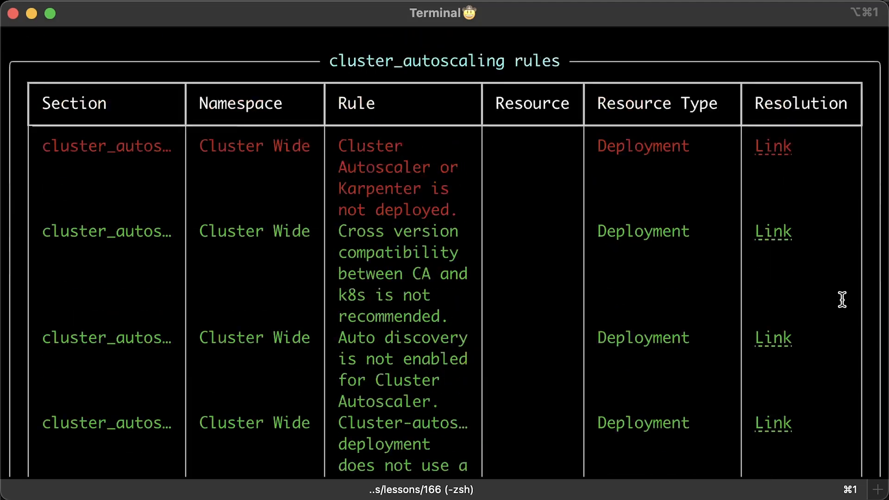
scroll(up, 3)
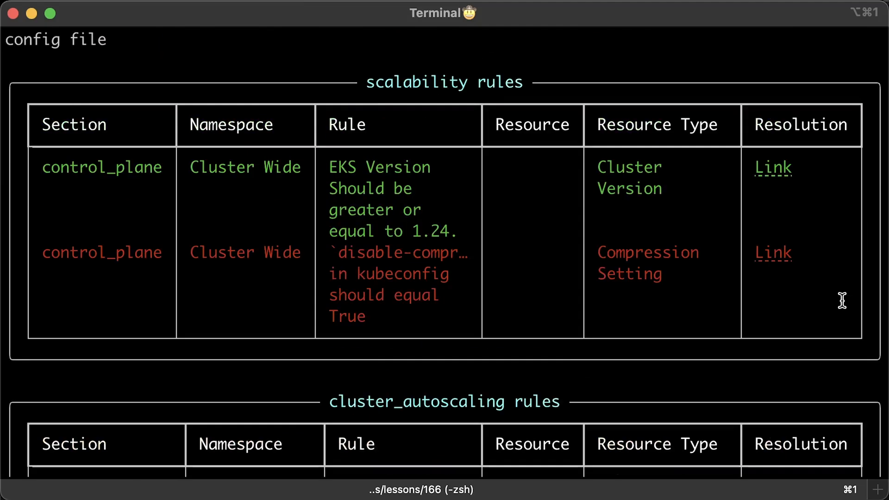
View report.html in Chrome and scroll through findings down to the unencrypted my-gp3 storage class.
text(open report.html)
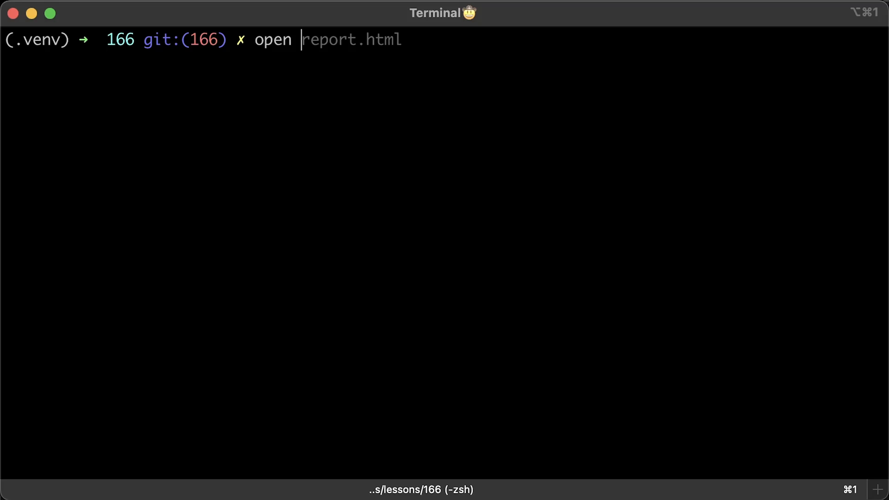
key(Return)
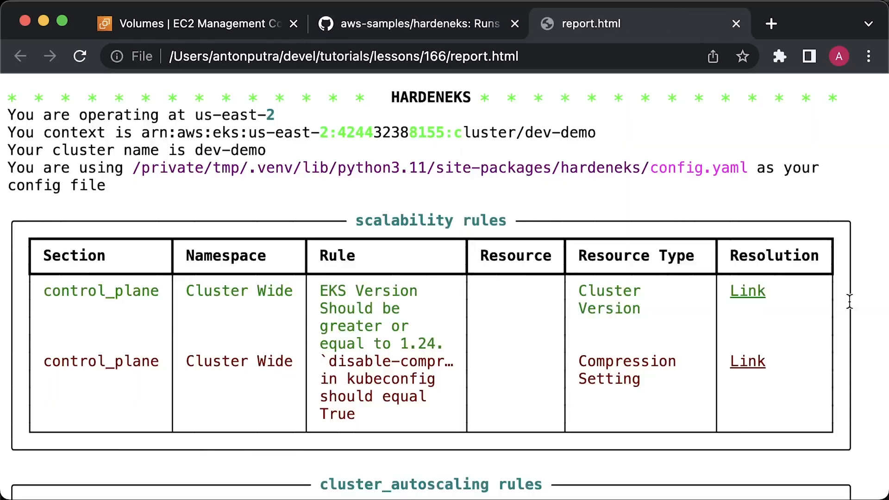
scroll(down, 3)
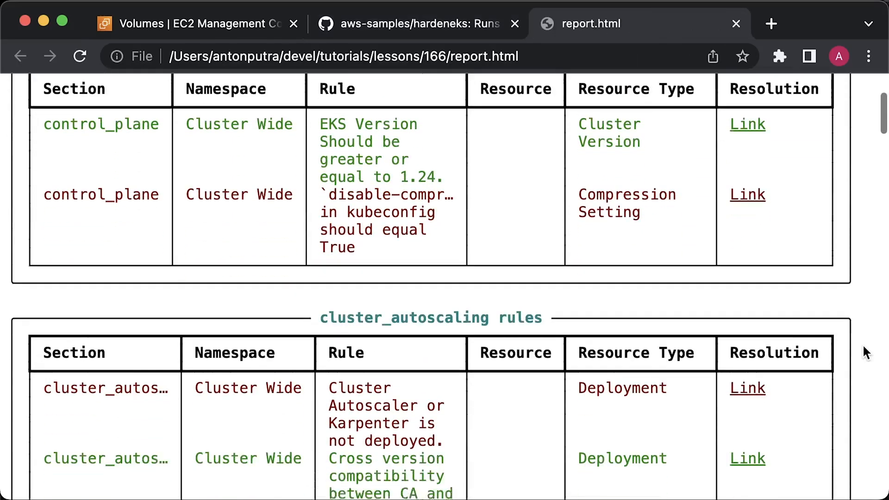
scroll(down, 3)
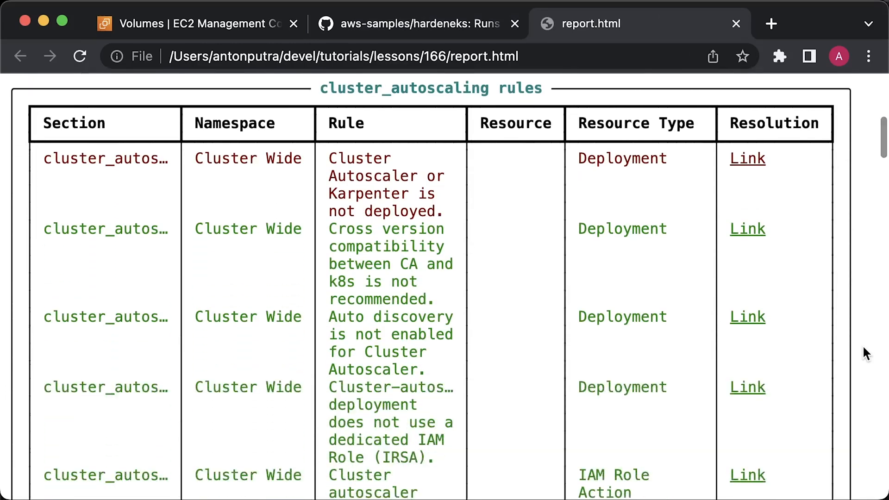
scroll(down, 3)
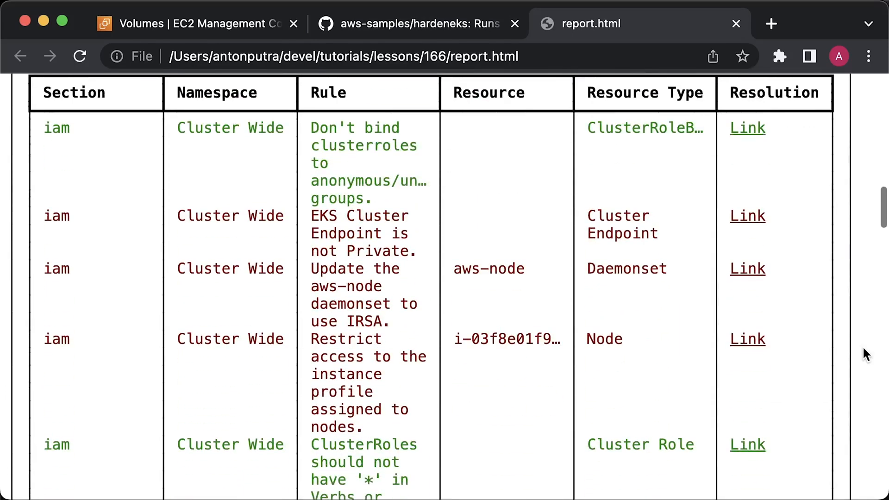
scroll(down, 3)
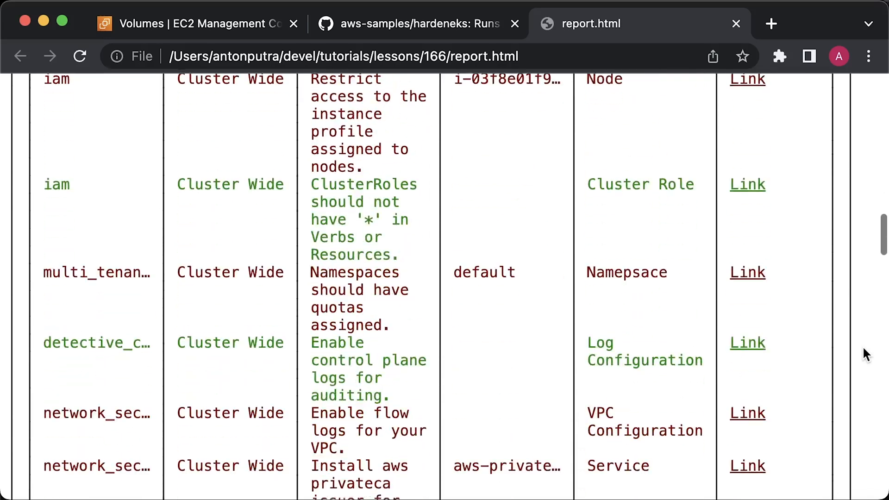
scroll(down, 3)
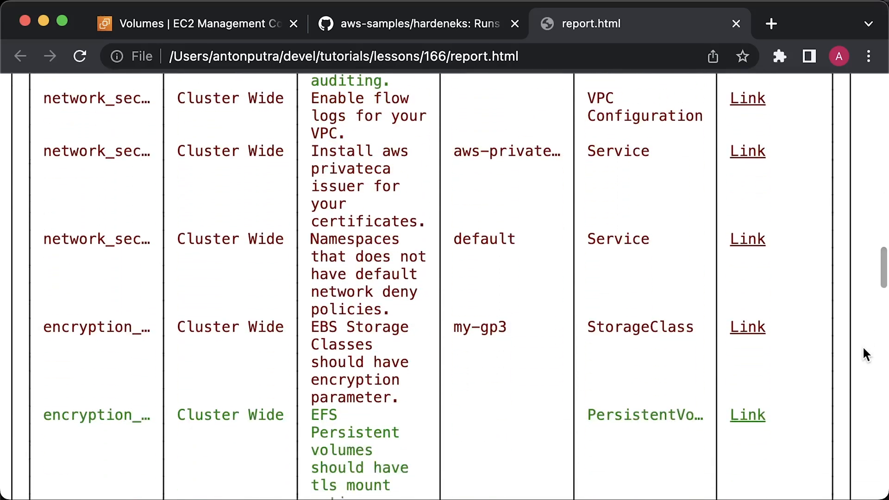
mouse_move(826, 350)
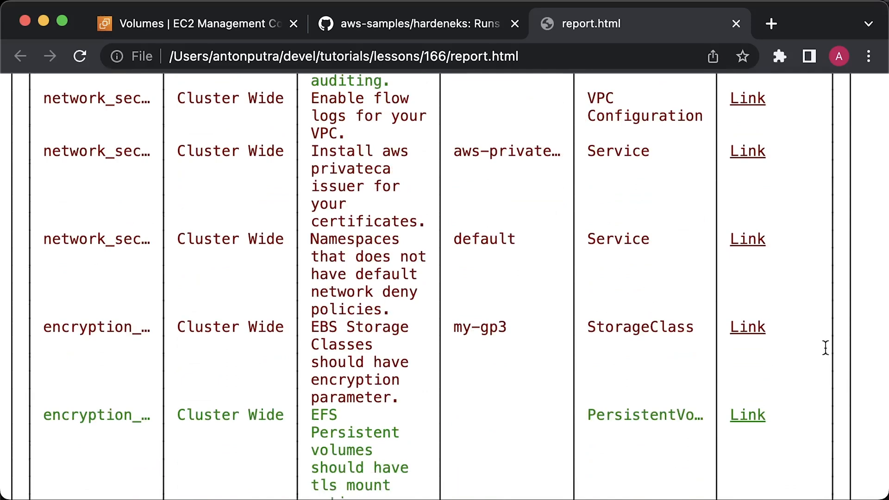
mouse_move(802, 347)
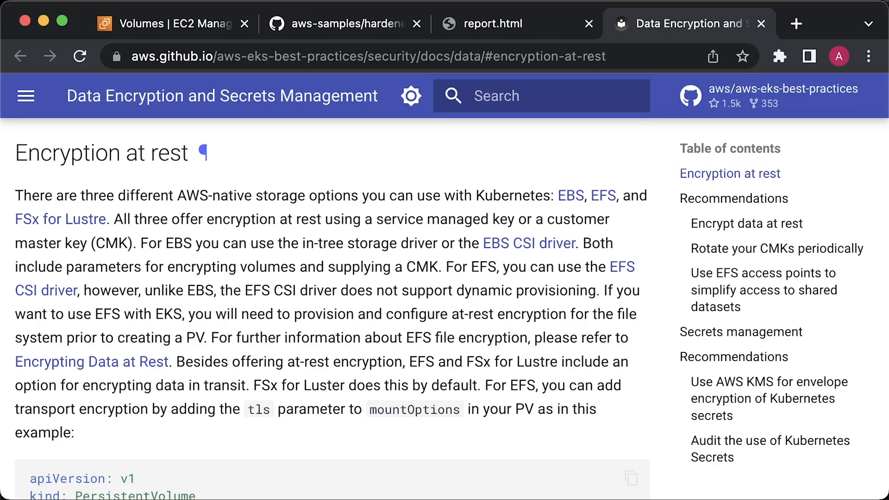
Return from the EKS encryption guide to the report.html tab and continue down the report.
click(484, 24)
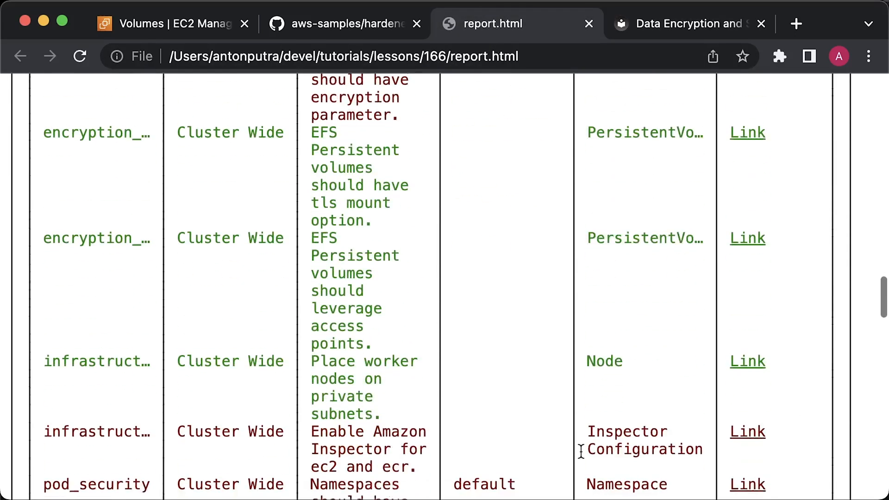
scroll(down, 3)
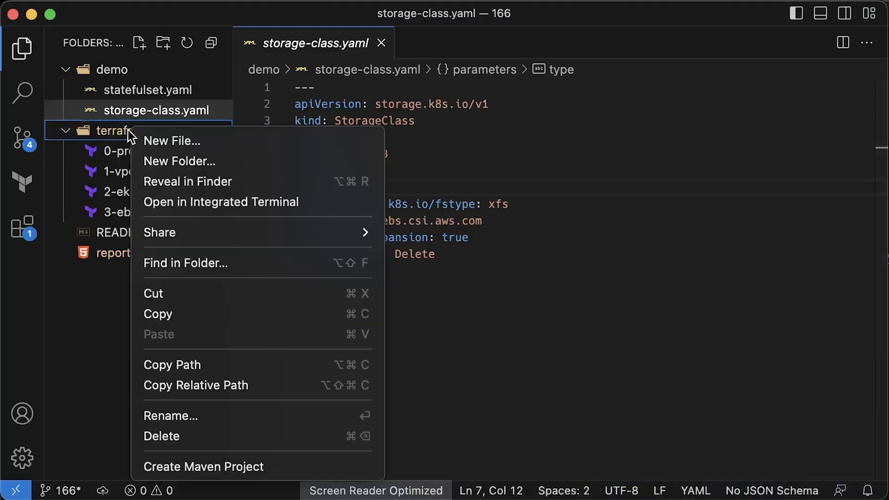
Create 4-metrics-server.tf in the terraform folder with EKS data sources and a Helm provider.
click(172, 140)
text(4-metrics-server.tf)
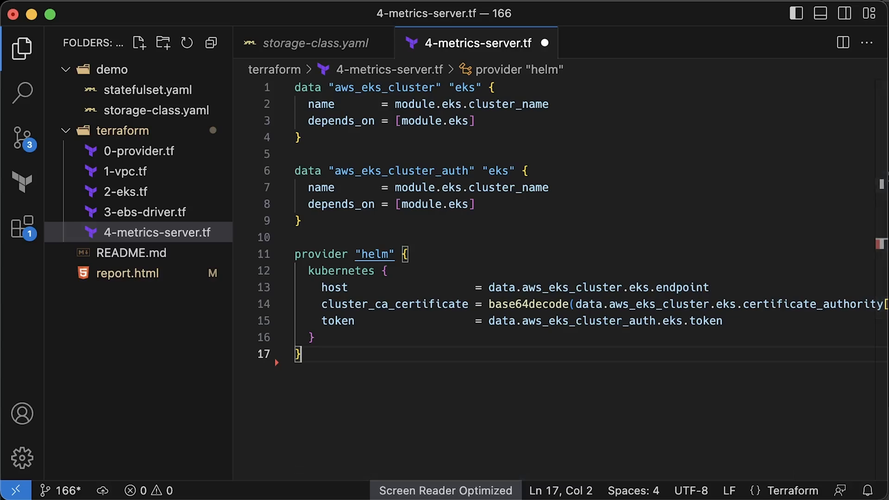
scroll(down, 3)
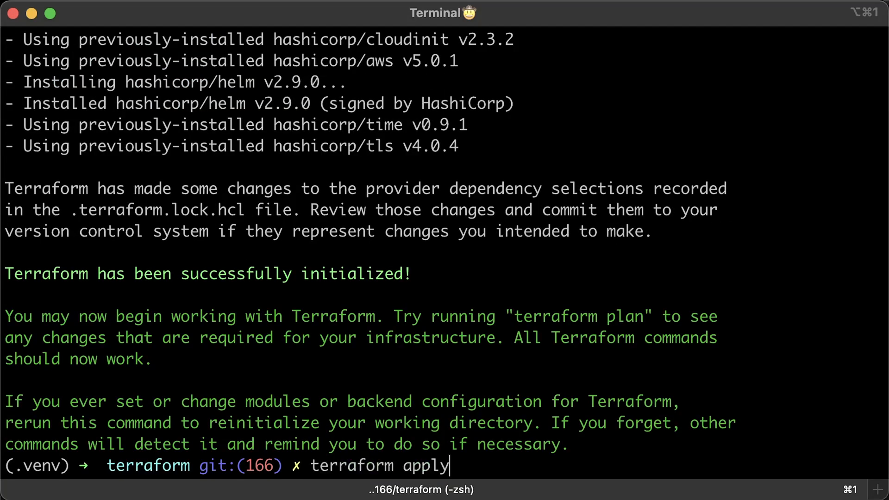
Run terraform apply to deploy the metrics server configuration.
key(Return)
text(kubectl top pods -n kube-system)
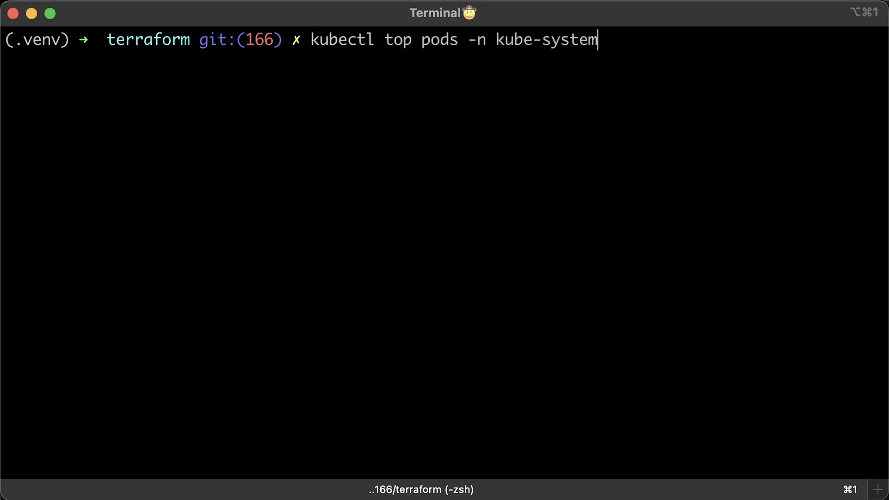
Run kubectl top pods -n kube-system to confirm the metrics server reports usage.
text(hardeneks --region us-east-2 --cluster dev-demo)
key(Return)
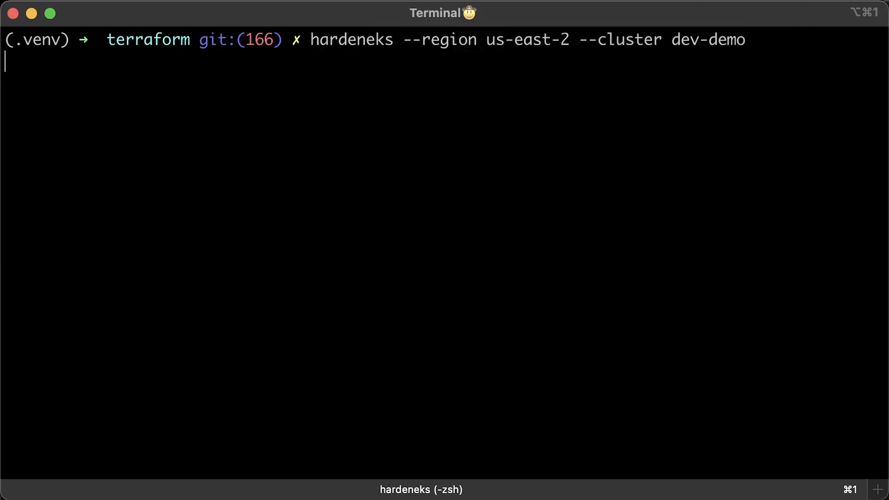
Start the hardeneks rescan of dev-demo, then stop it to switch to a JSON export.
key(Return)
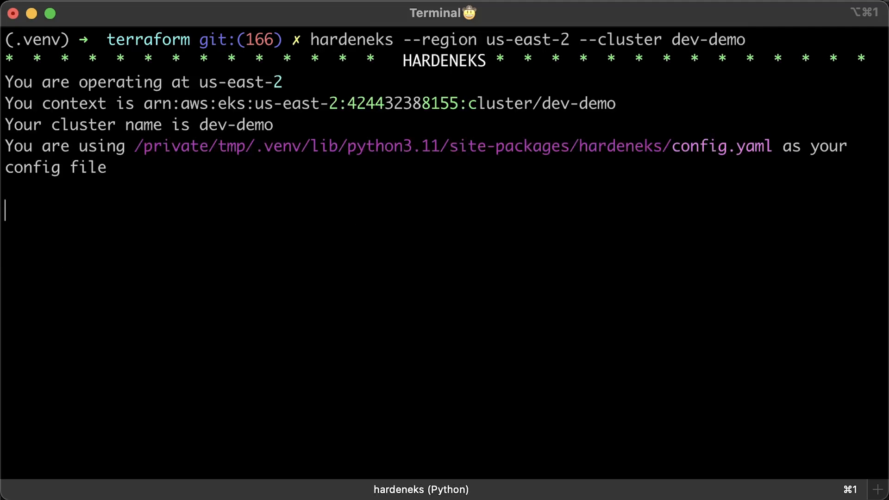
key(Return)
text(hardeneks --region us-east-2 --cluster dev-demo --export-json report.json)
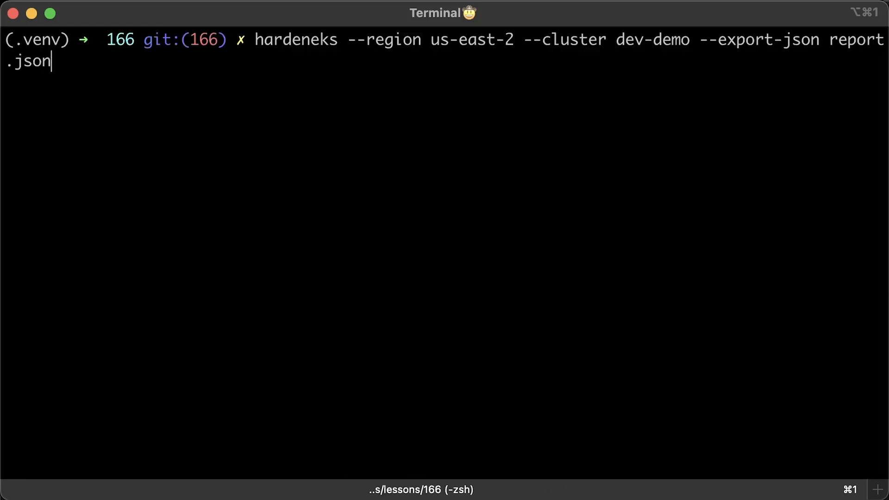
Run the hardeneks scan of dev-demo with results exported to report.json.
key(Return)
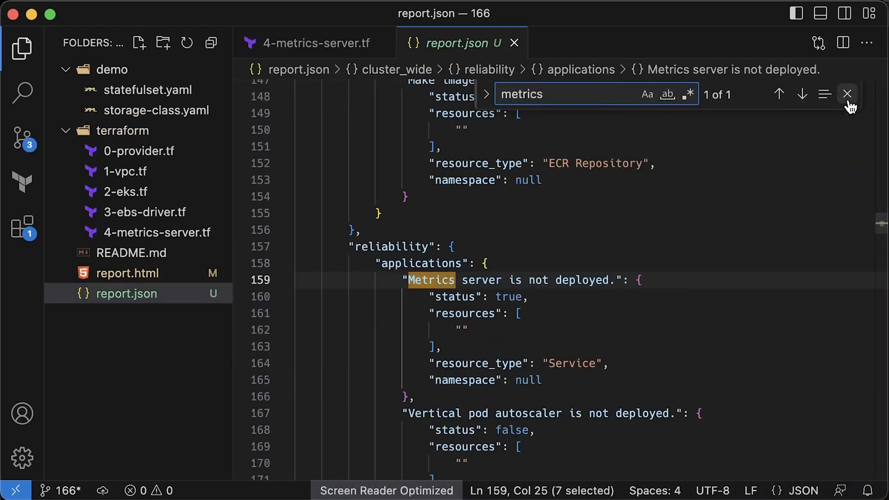
Check report.json: metrics server rule status true, flow logs rule false.
click(847, 93)
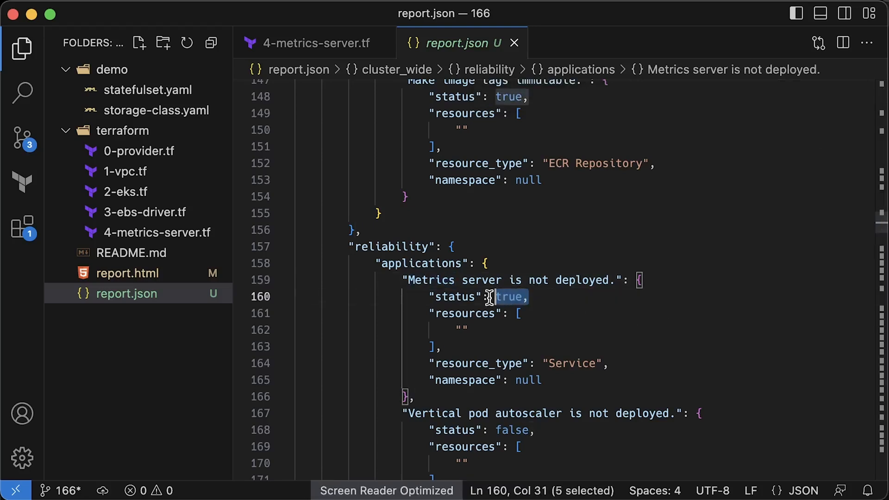
click(519, 313)
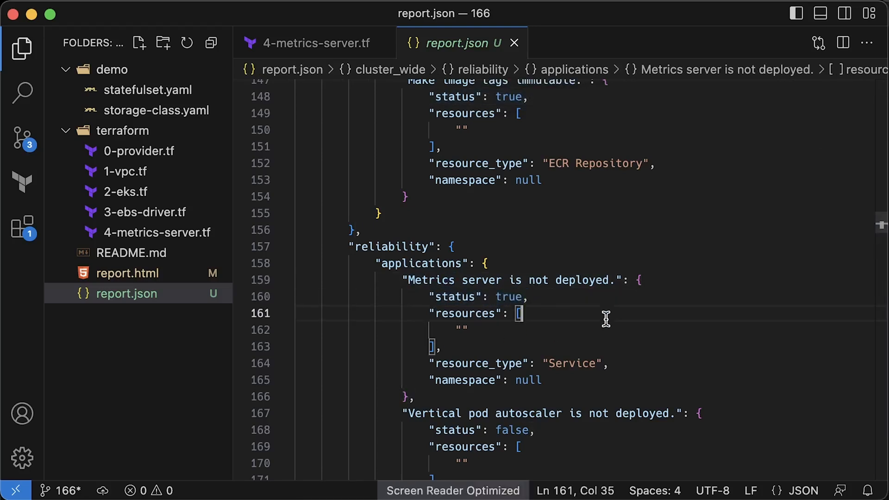
text(flow)
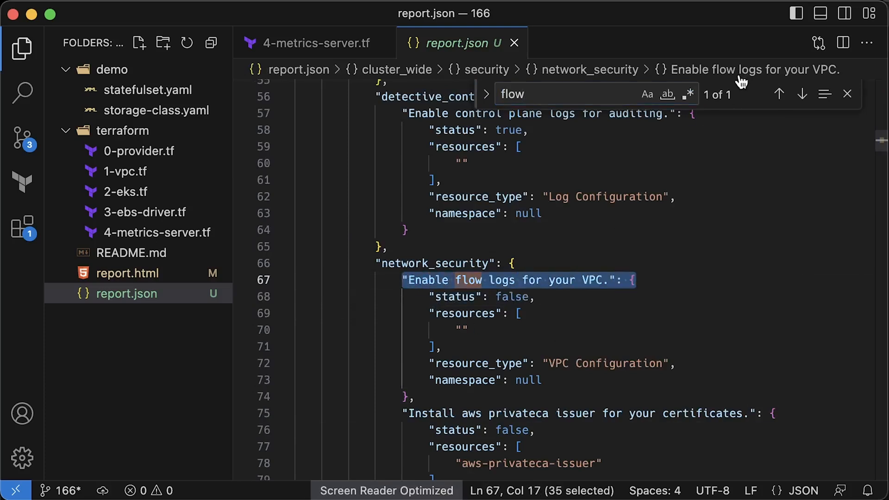
click(848, 94)
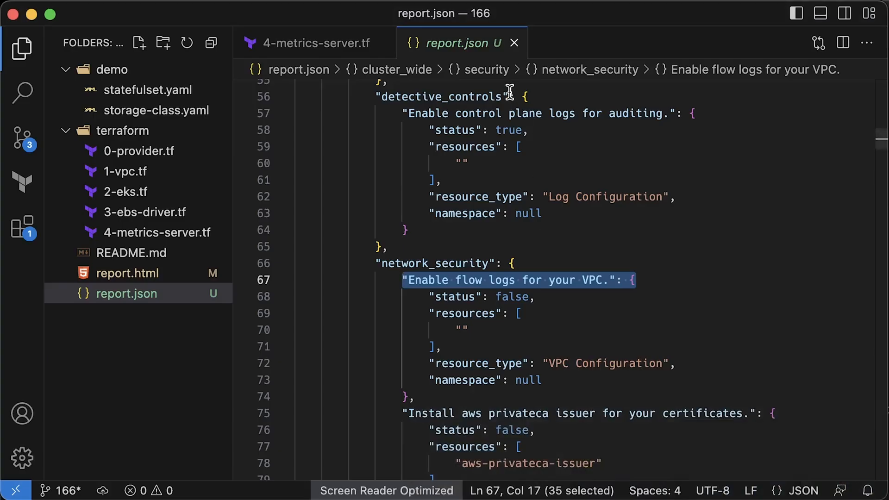
Add encrypted: "true" under parameters in storage-class.yaml for my-gp3.
click(513, 44)
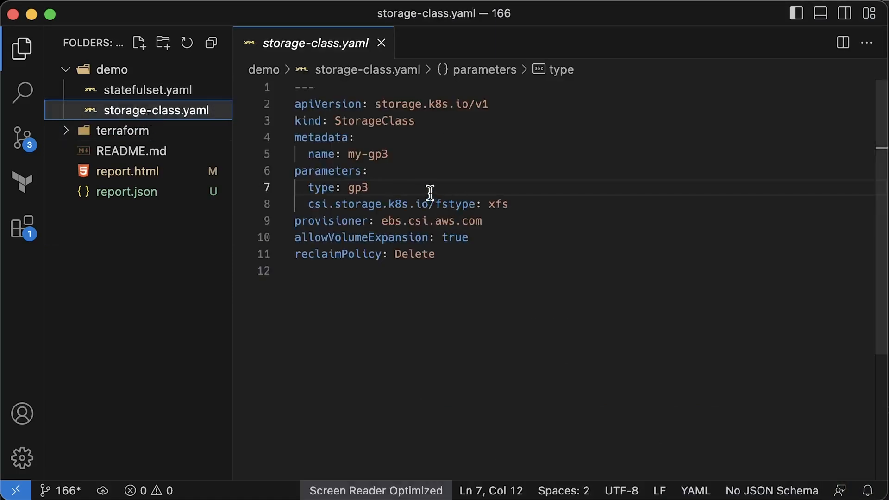
text(encrypted: "true")
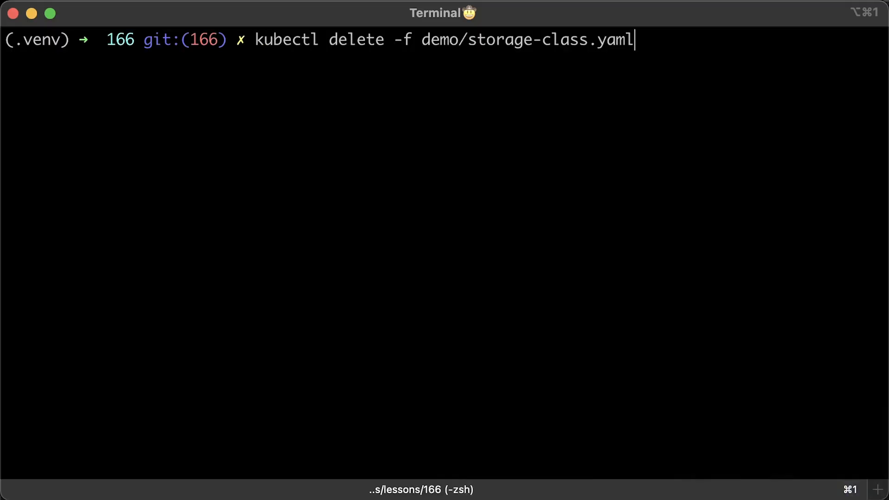
Delete and recreate the my-gp3 storage class from storage-class.yaml with encryption enabled.
key(Return)
text(kubectl apply -f demo/storage-class.yaml)
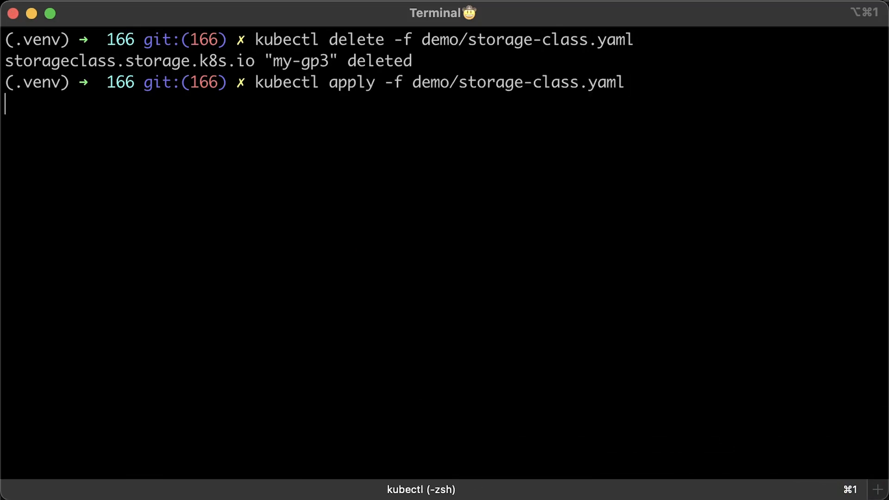
key(Return)
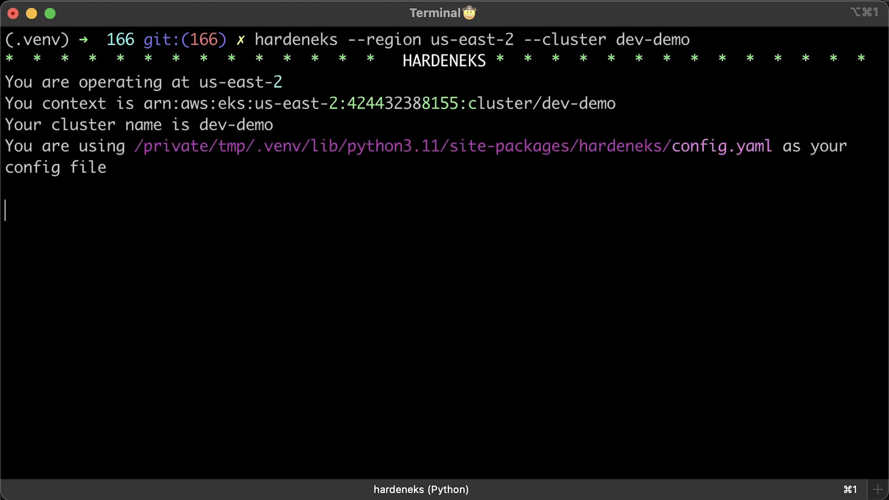
Rerun the hardeneks scan on dev-demo and review the resulting rule tables.
key(Return)
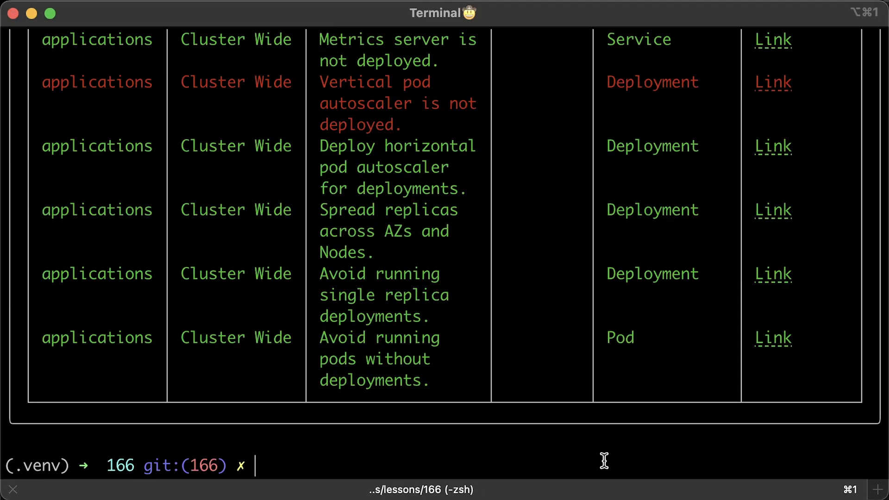
scroll(down, 3)
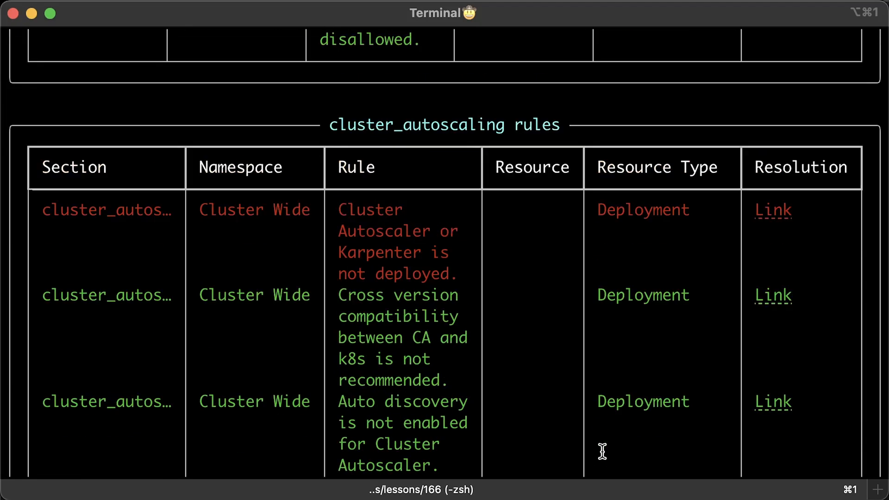
scroll(down, 3)
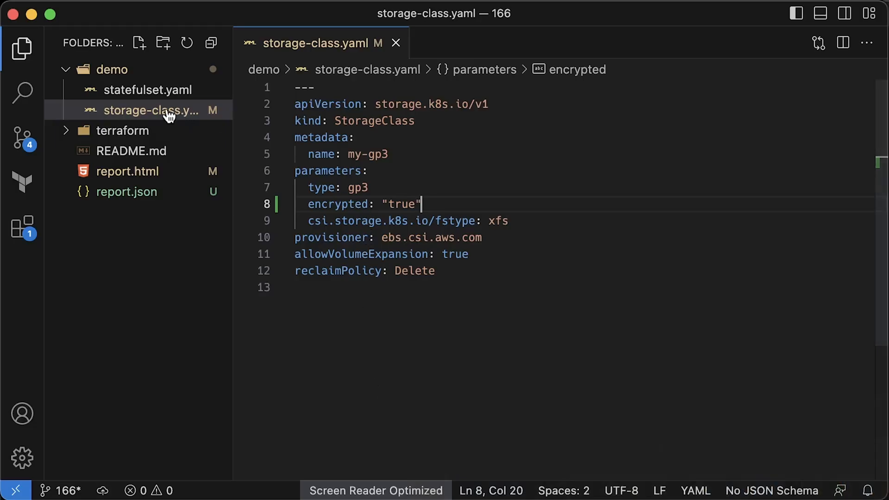
View statefulset.yaml's volumeClaimTemplates requesting 1Gi from my-gp3, then copy its file path.
click(149, 90)
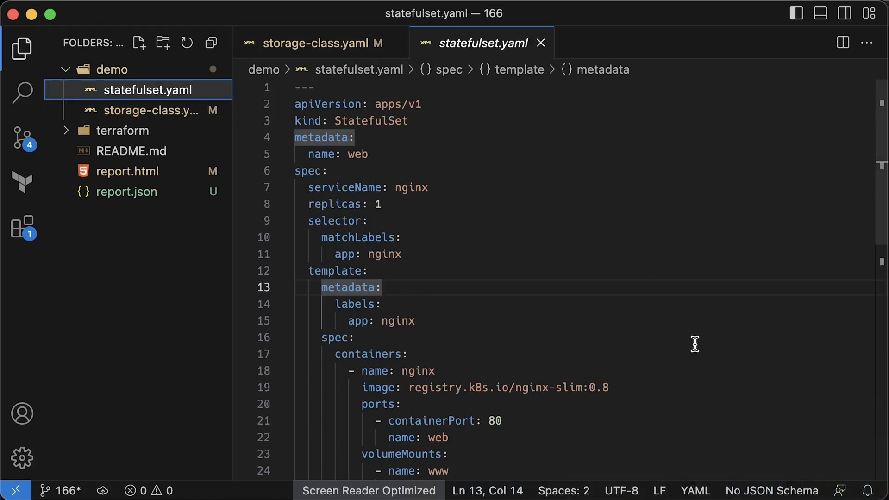
scroll(down, 3)
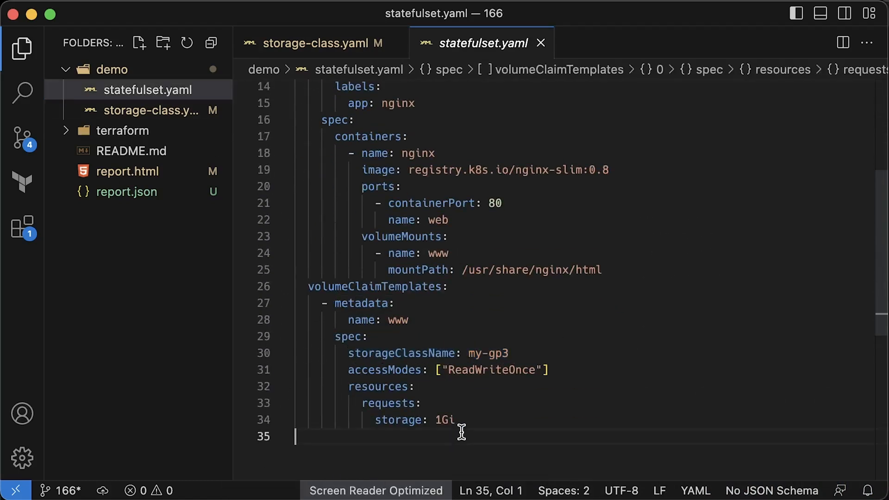
right_click(149, 90)
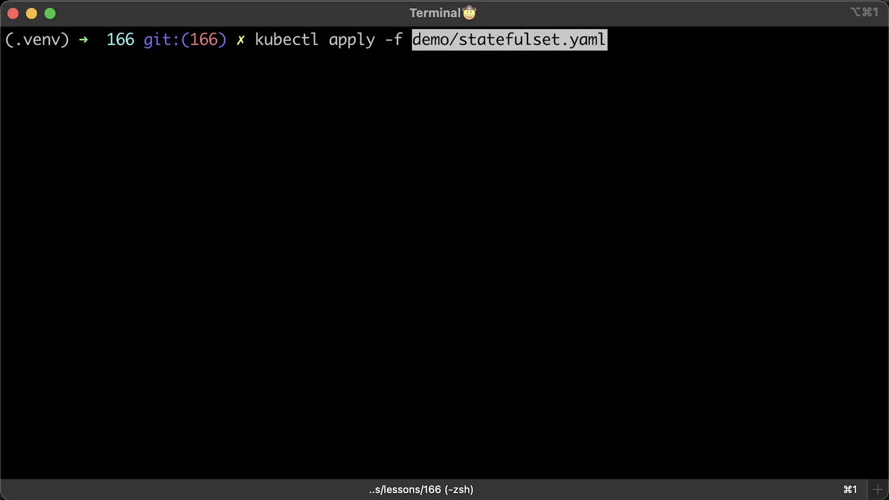
Run kubectl apply -f demo/statefulset.yaml against the cluster.
key(Return)
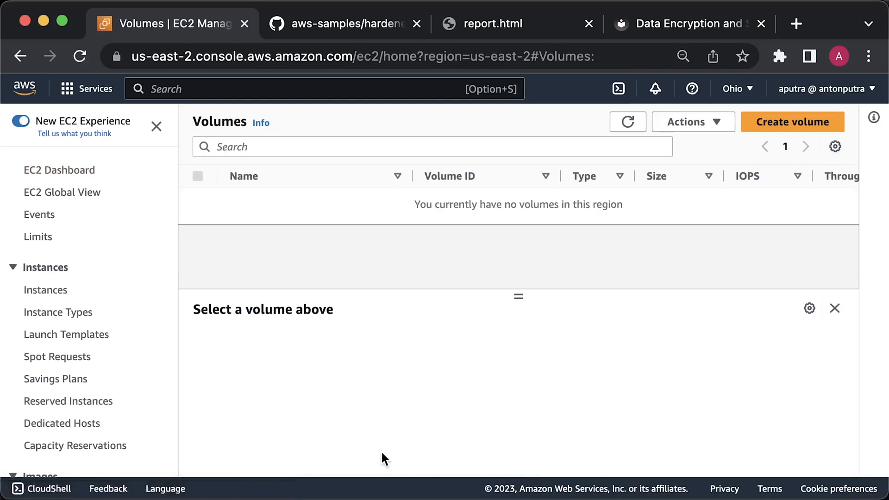
Refresh EC2 Volumes, select the dev-demo-dynamic-pvc 1 GiB gp3 volume and check its Encrypted status.
click(627, 121)
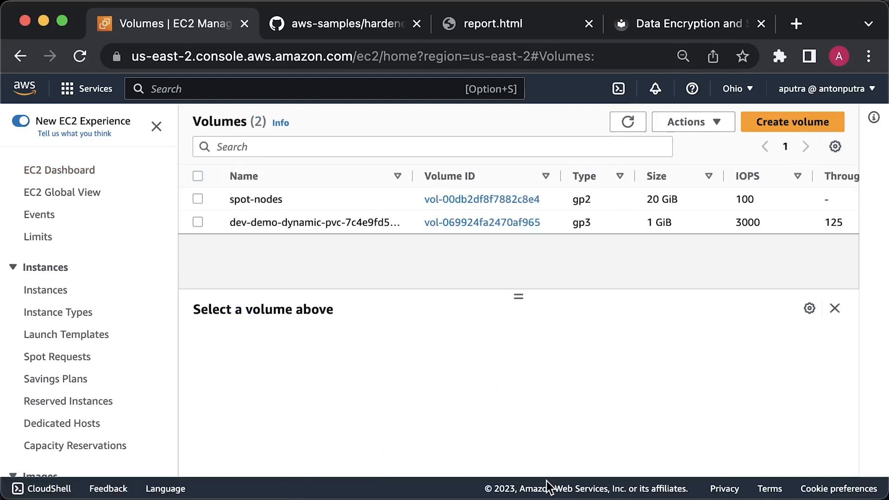
click(198, 221)
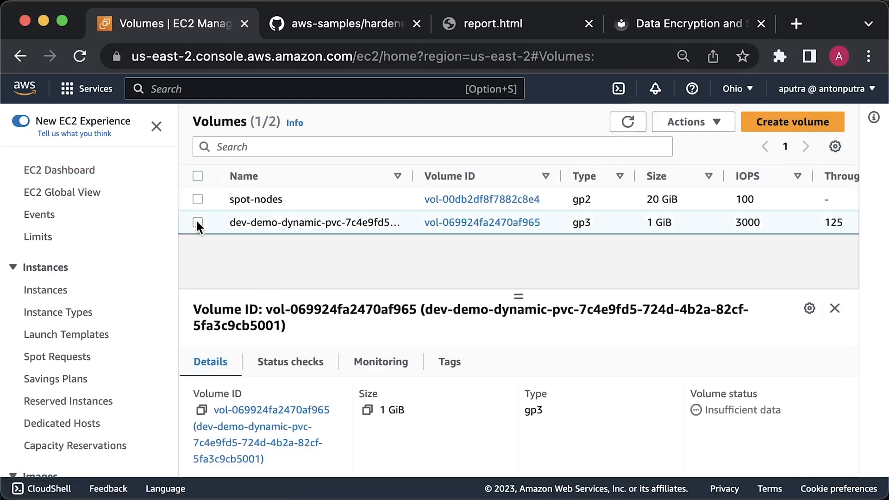
click(197, 221)
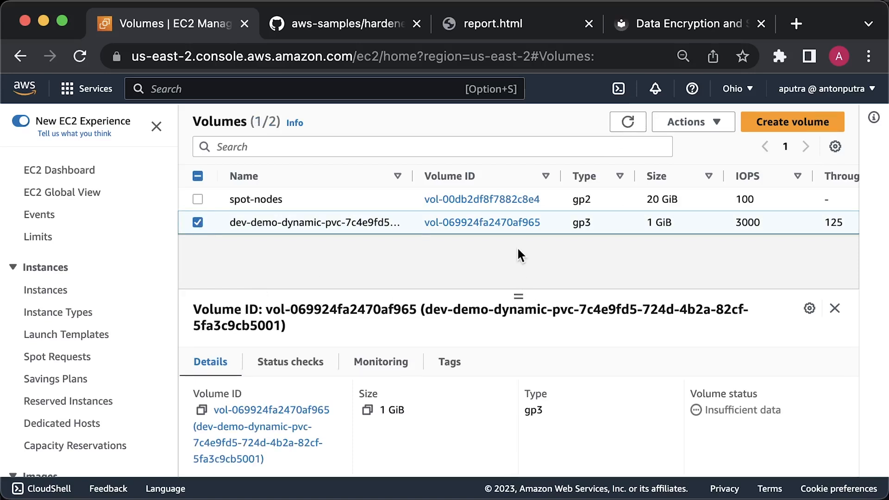
scroll(down, 3)
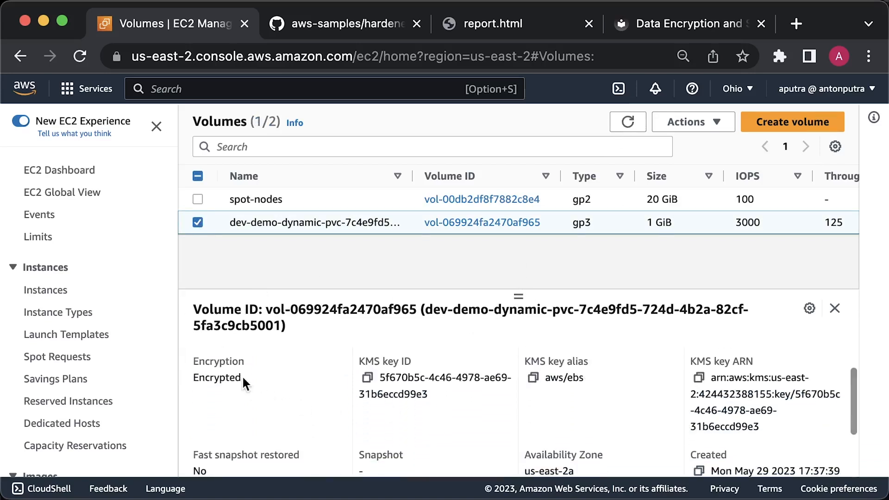
double_click(217, 378)
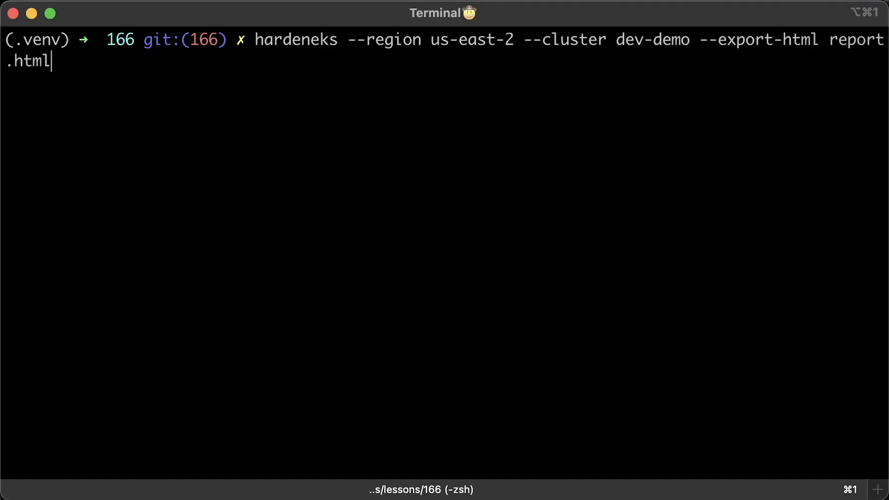
Run hardeneks on dev-demo in us-east-2 with --export-html report.html.
key(Return)
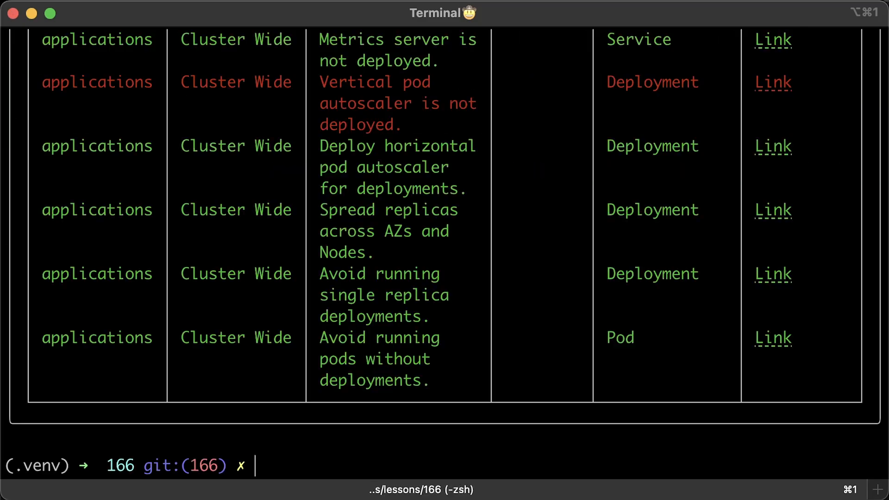
click(698, 24)
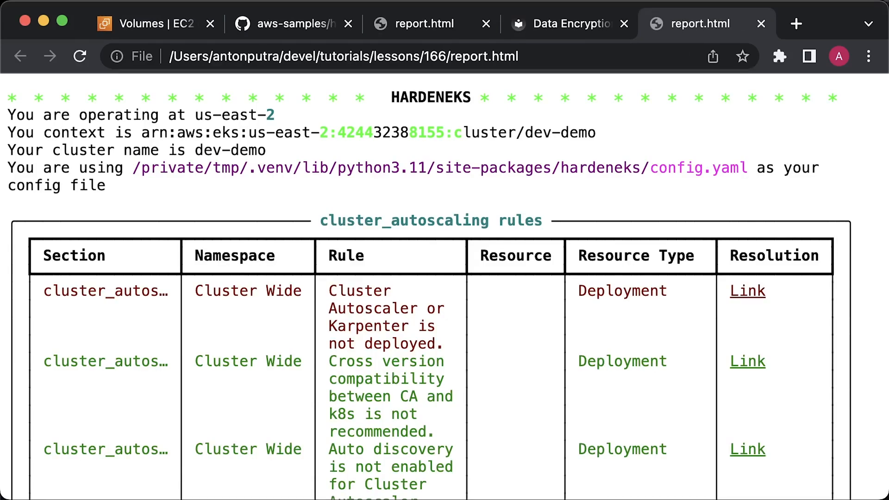
Scroll through report.html's rule tables down to the network security findings.
scroll(up, 3)
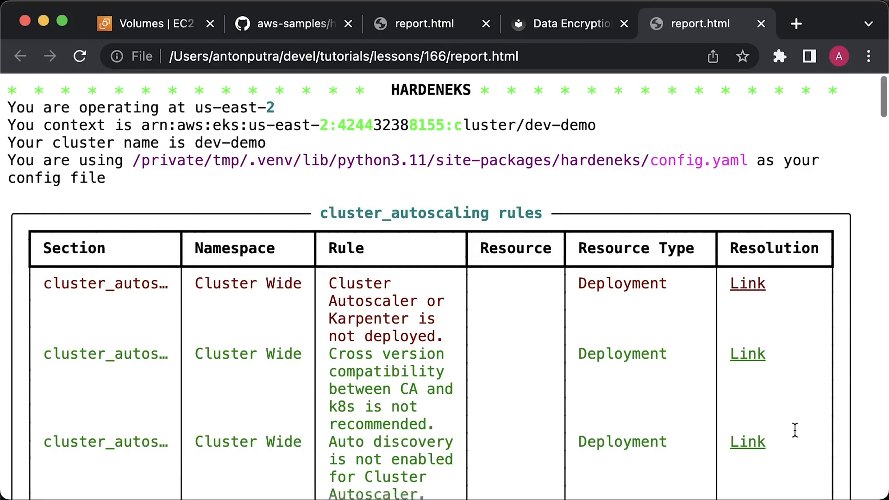
scroll(down, 3)
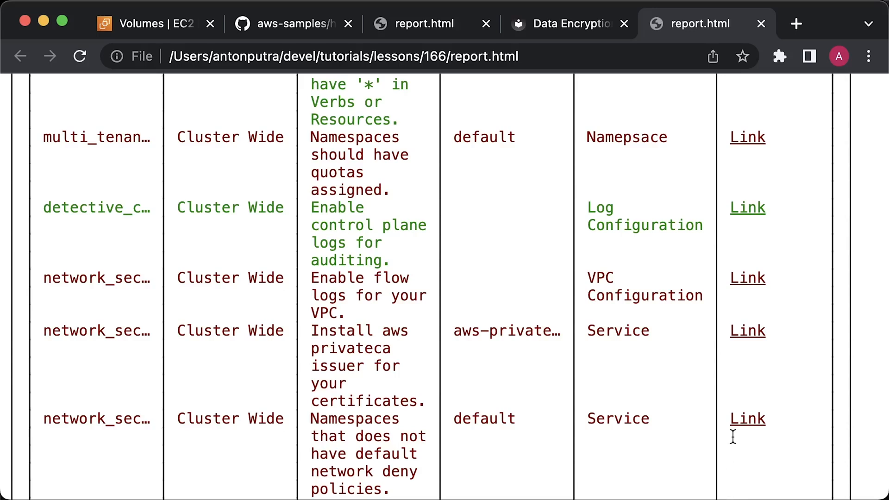
scroll(up, 3)
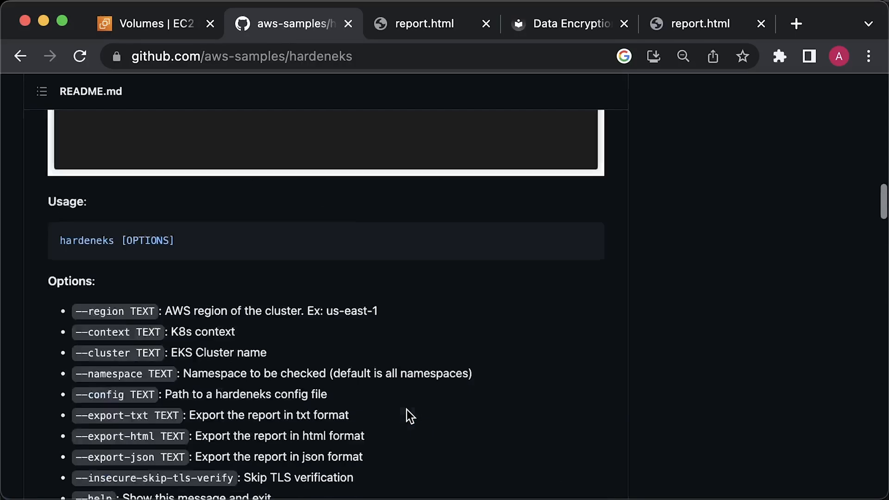
Navigate to hardeneks/config.yaml on GitHub and view its raw contents.
scroll(up, 3)
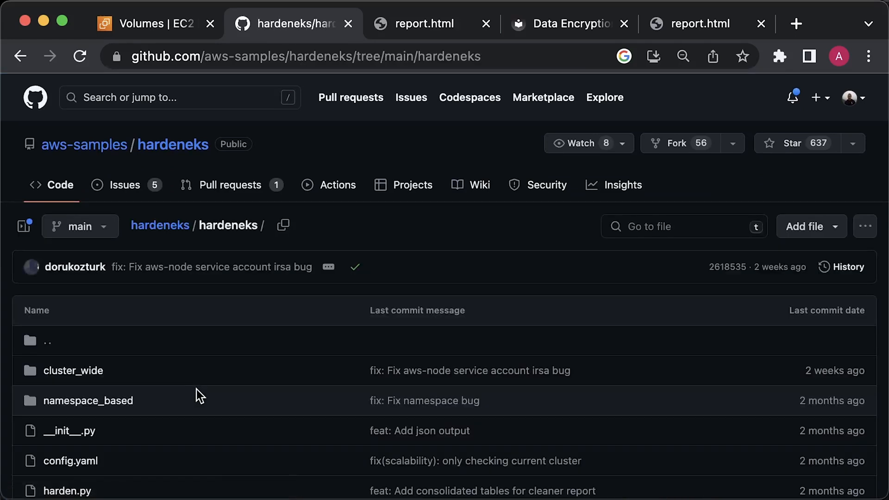
click(71, 460)
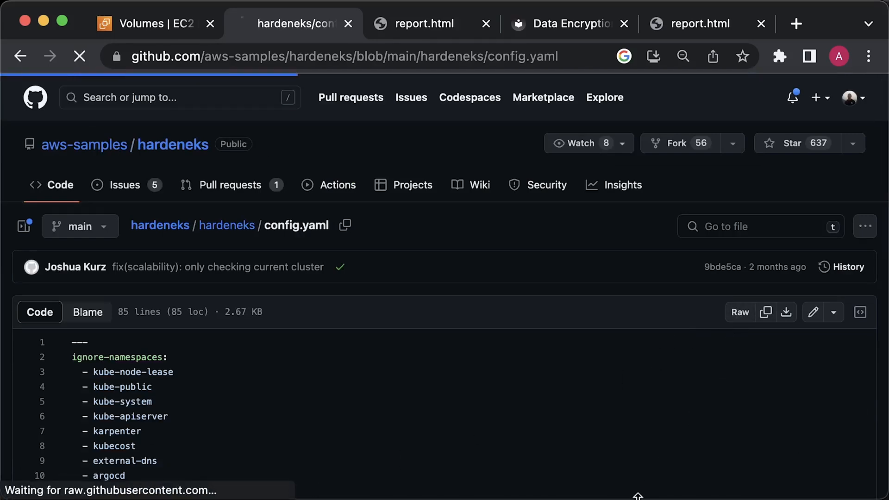
click(739, 312)
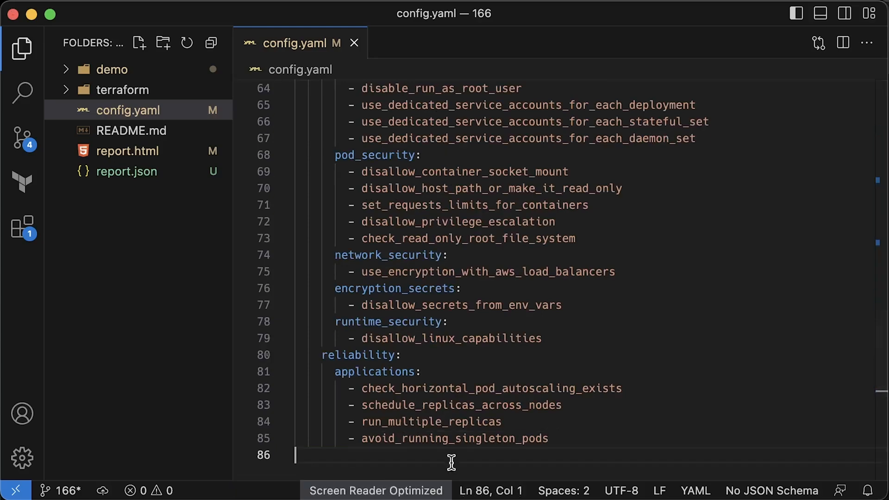
Scroll config.yaml to network_security where '- check_vpc_flow_logs' is commented out with '#'.
scroll(up, 3)
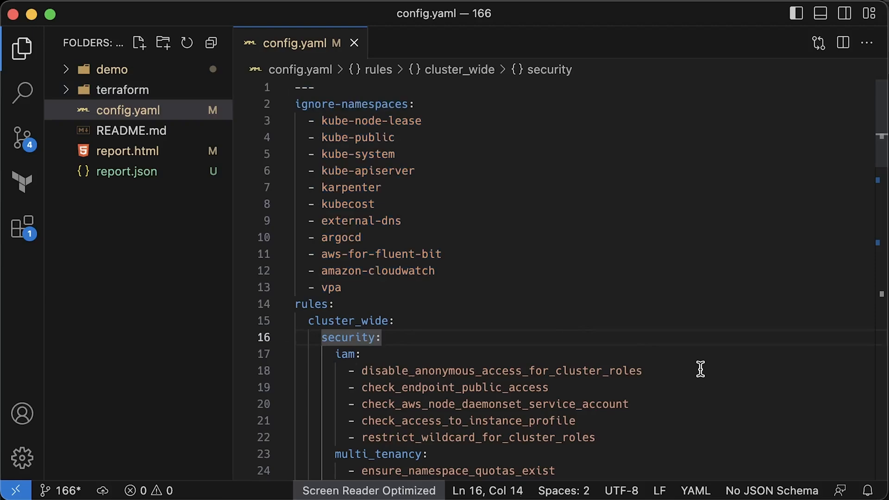
scroll(down, 3)
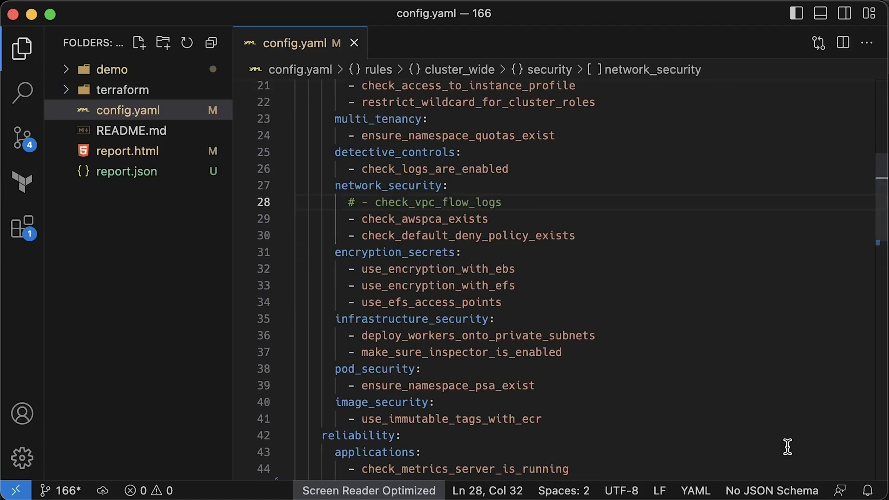
scroll(down, 3)
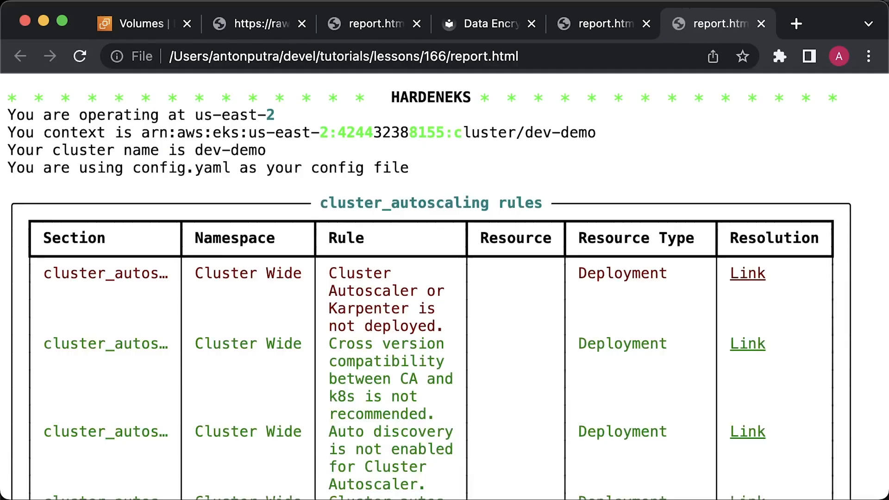
Scroll the regenerated report's security rule tables down to pod security findings like missing requests and limits.
scroll(down, 3)
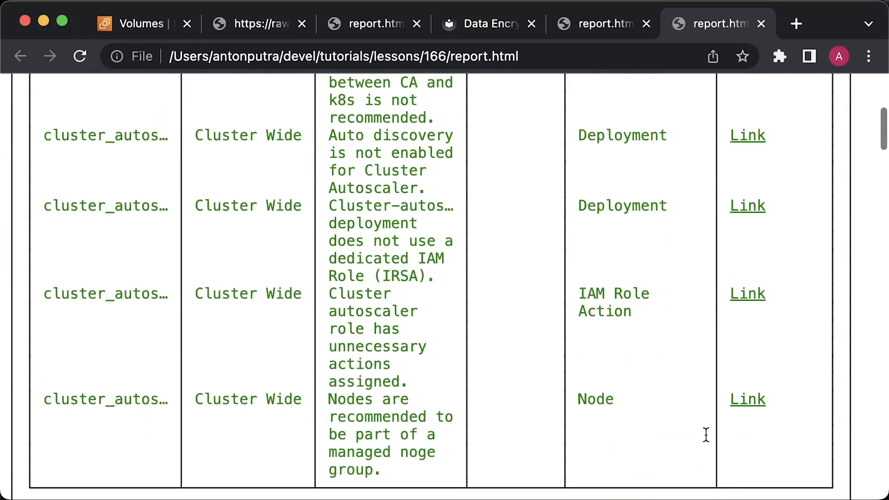
scroll(down, 3)
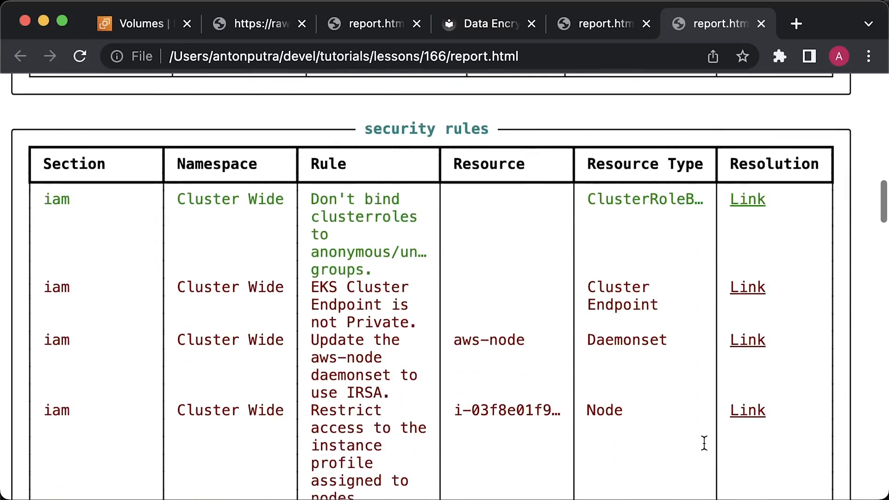
scroll(down, 3)
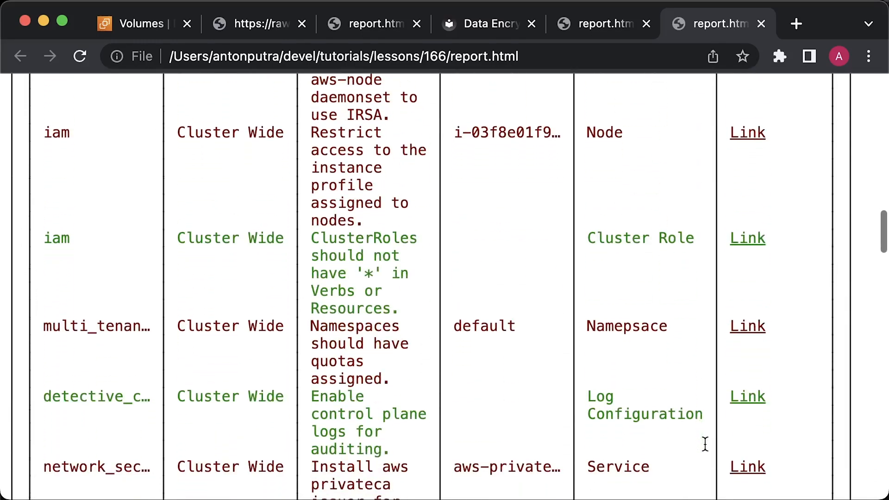
scroll(down, 3)
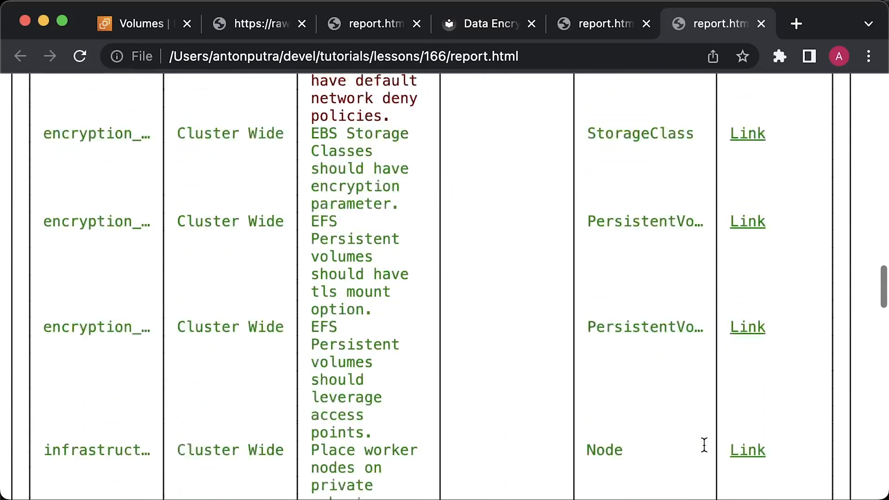
scroll(down, 3)
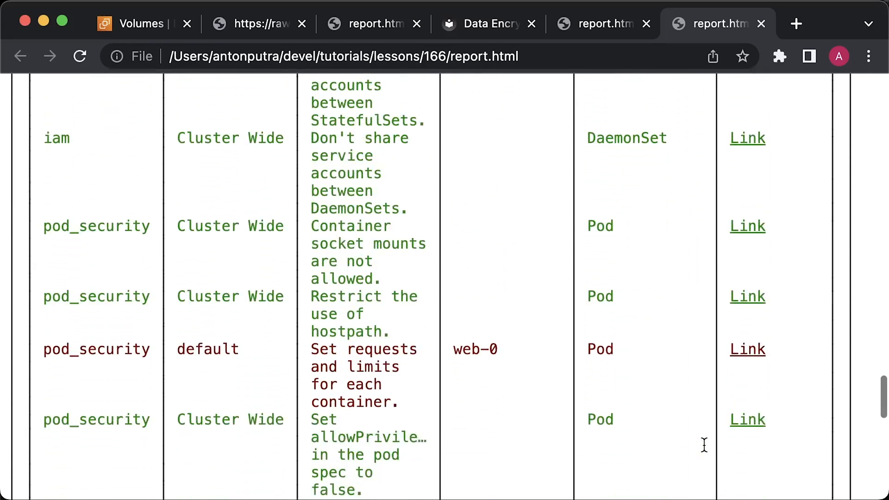